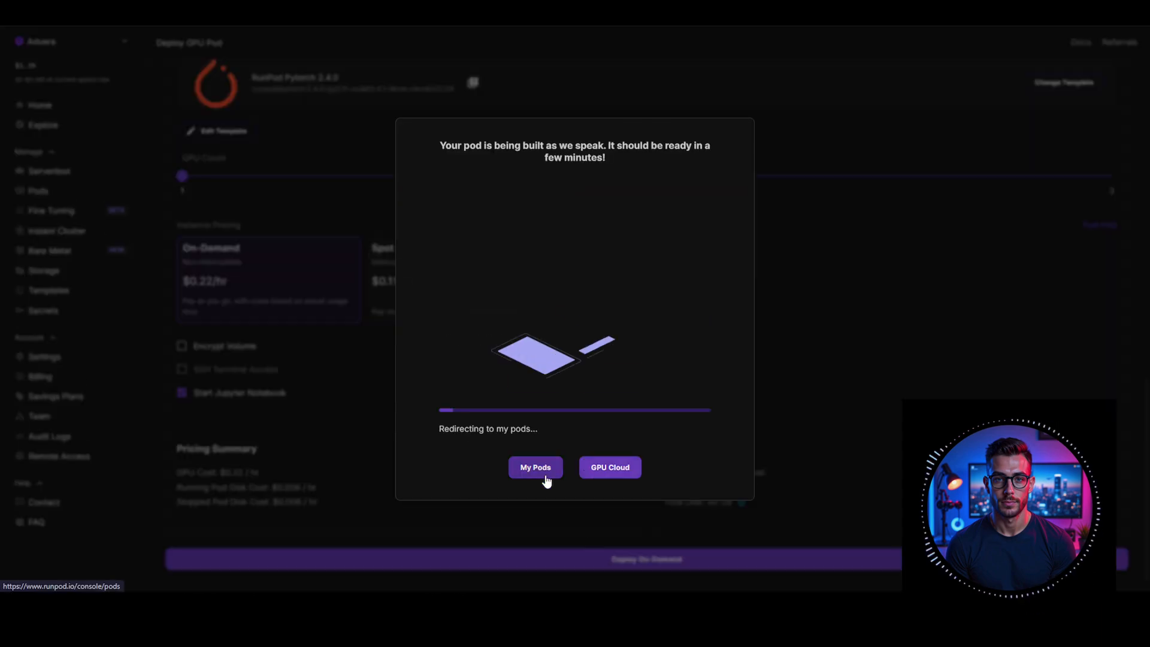
# Step: Go to the My Pods console while the new RunPod pod is being built
pyautogui.click(536, 468)
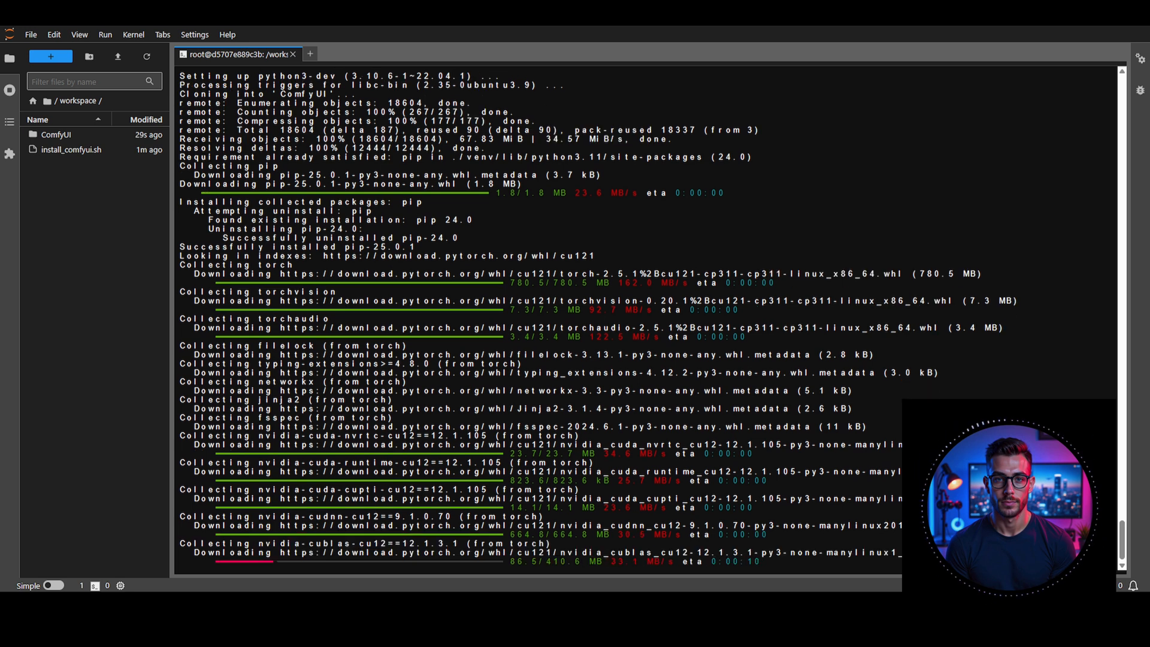
# Step: Browse the ComfyUI Basics template gallery once ComfyUI is running on the pod
pyautogui.scroll(-3)
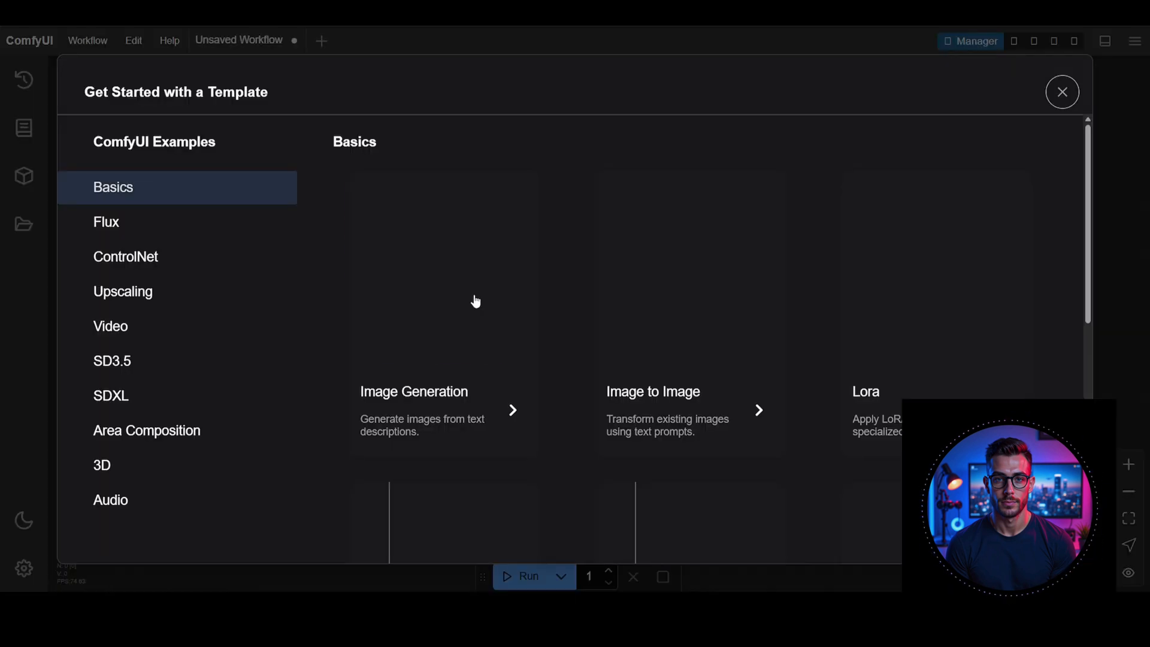
pyautogui.scroll(-3)
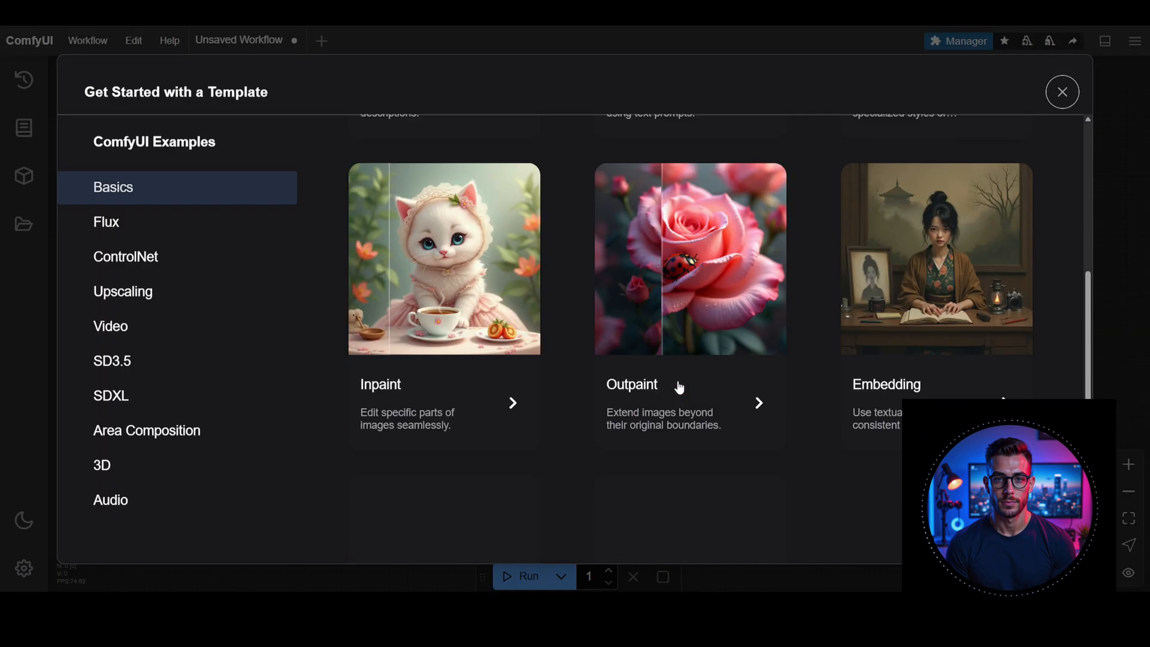
pyautogui.click(1062, 91)
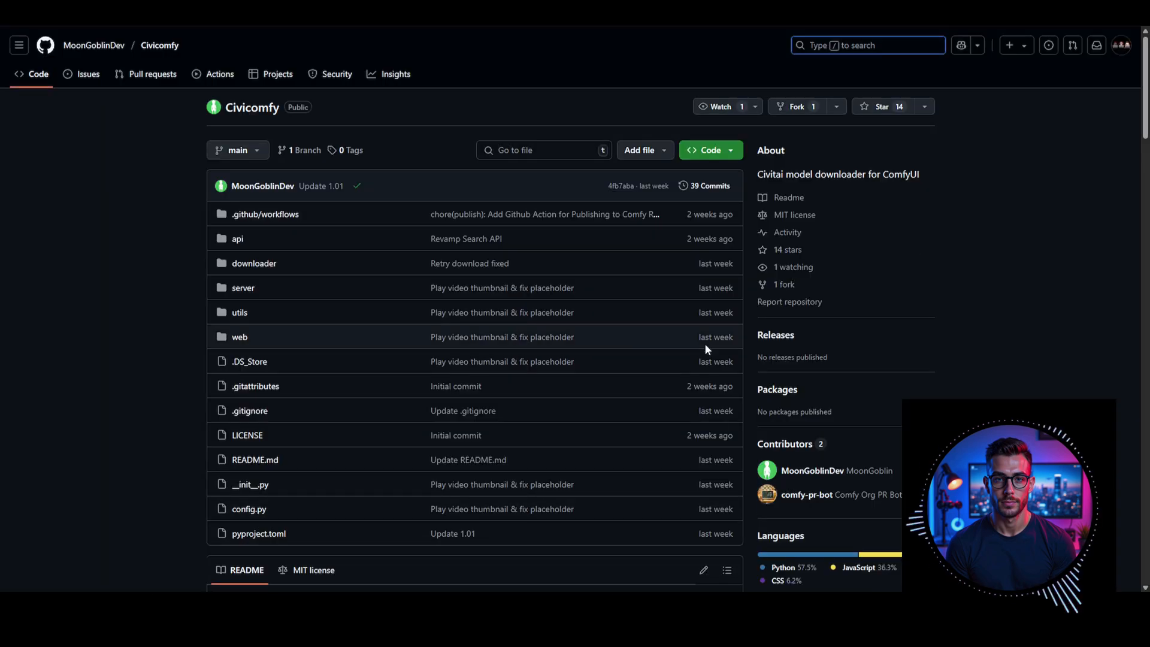
pyautogui.moveTo(251, 107)
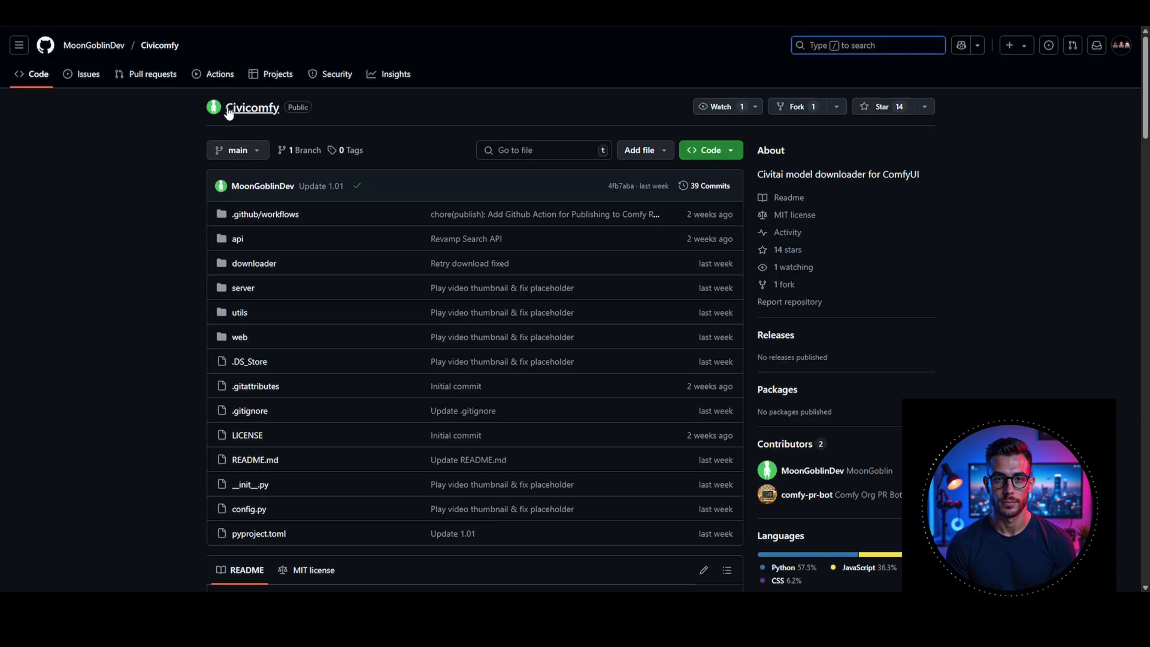
pyautogui.moveTo(67, 330)
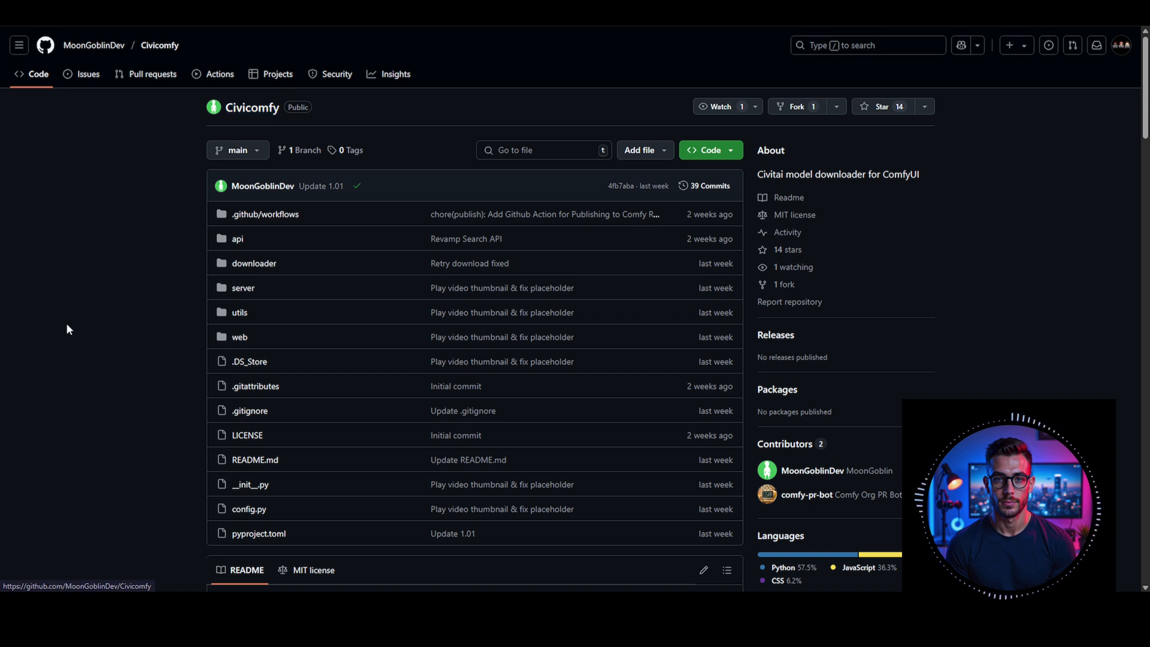
pyautogui.scroll(-3)
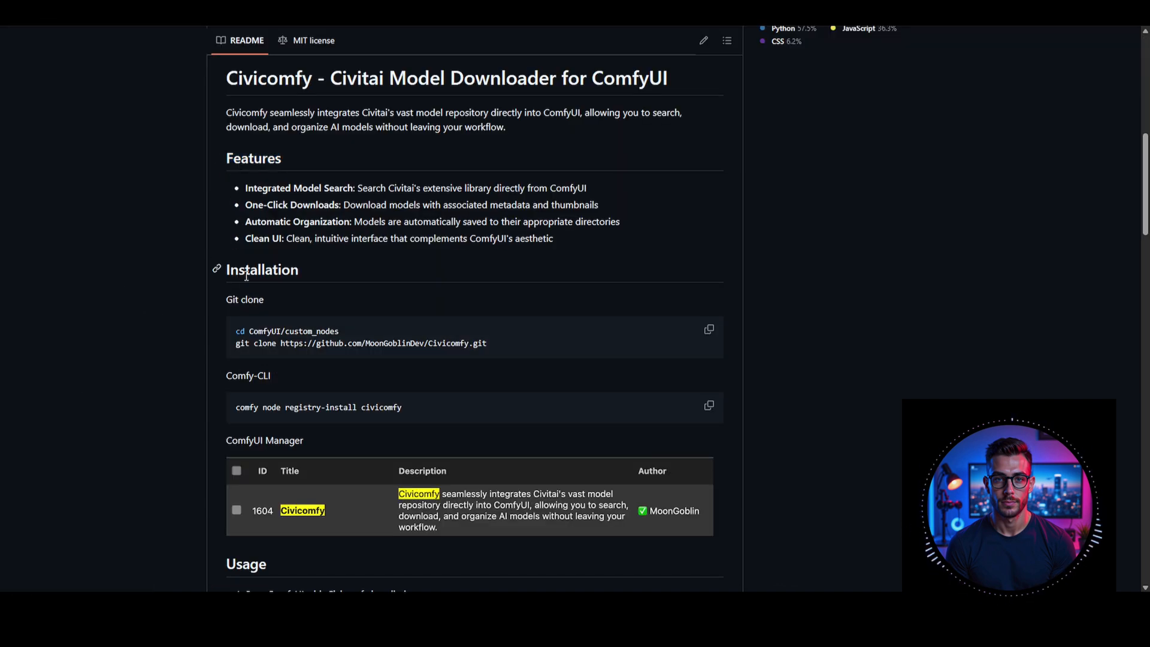
pyautogui.moveTo(155, 457)
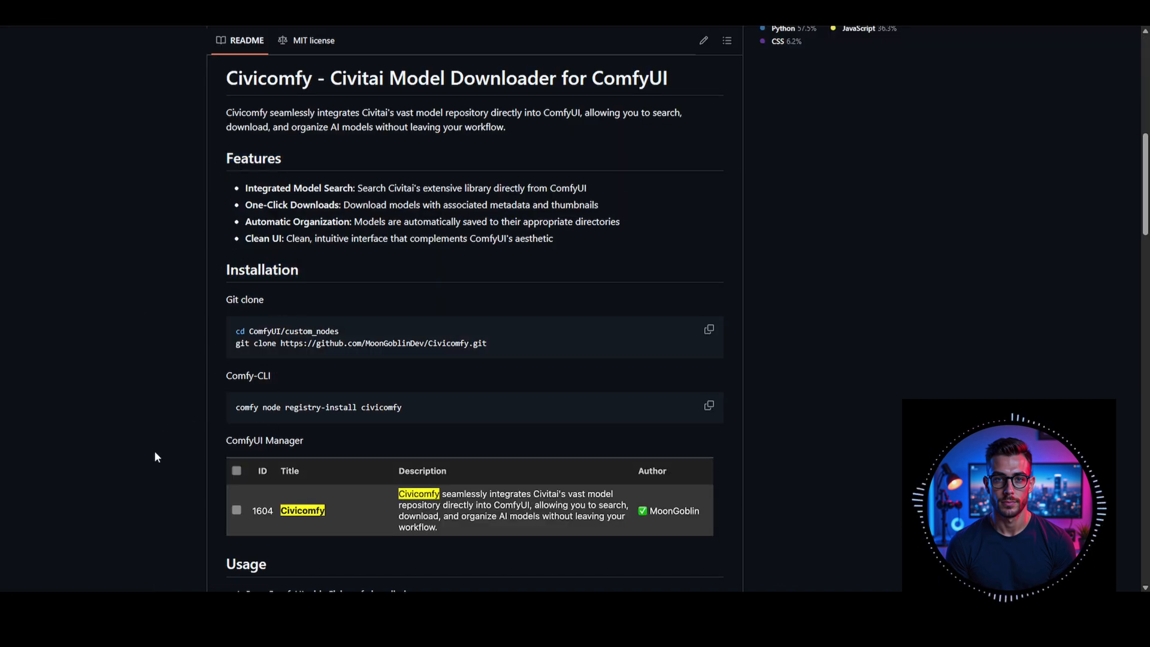
pyautogui.scroll(-3)
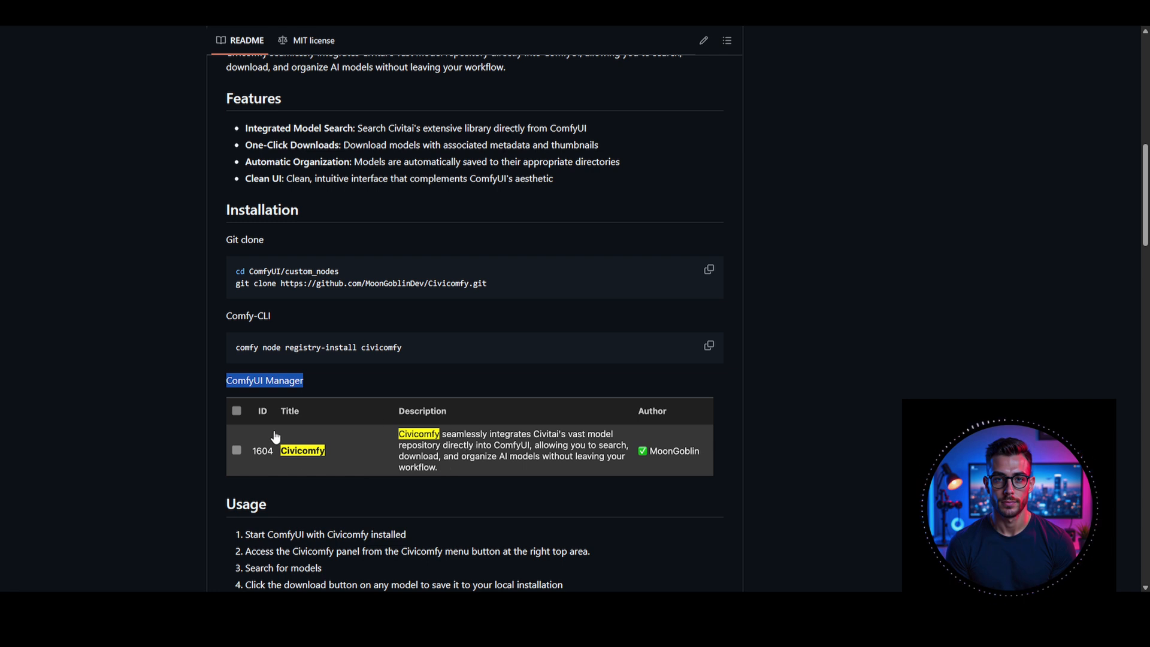
pyautogui.scroll(-3)
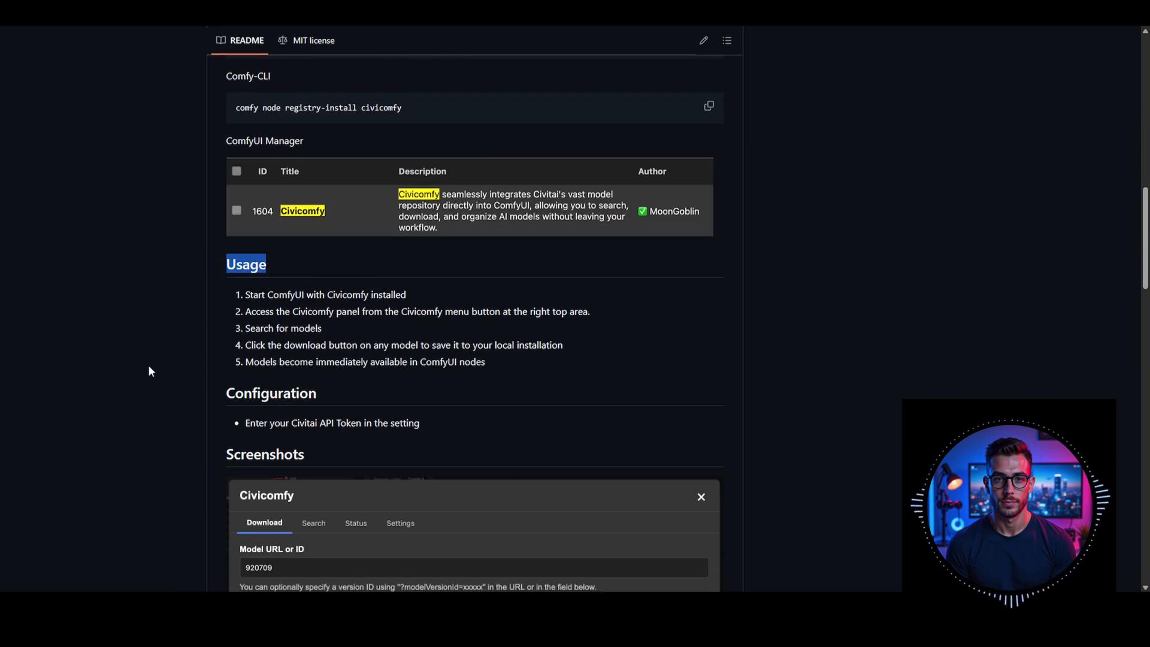
pyautogui.scroll(-3)
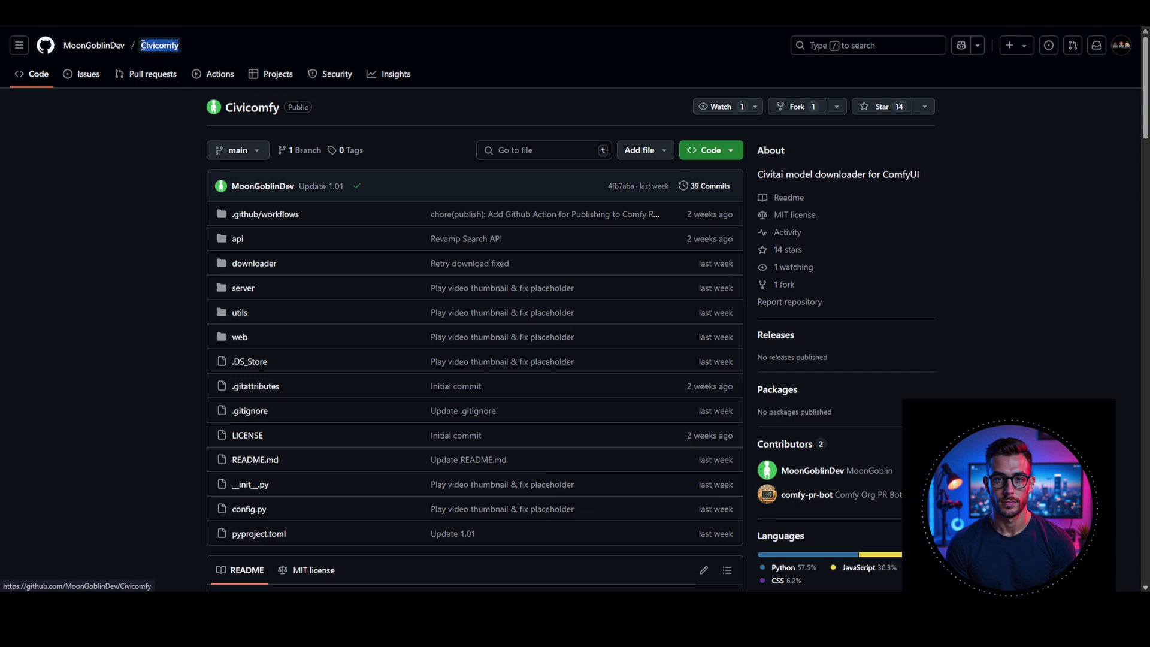
pyautogui.moveTo(217, 124)
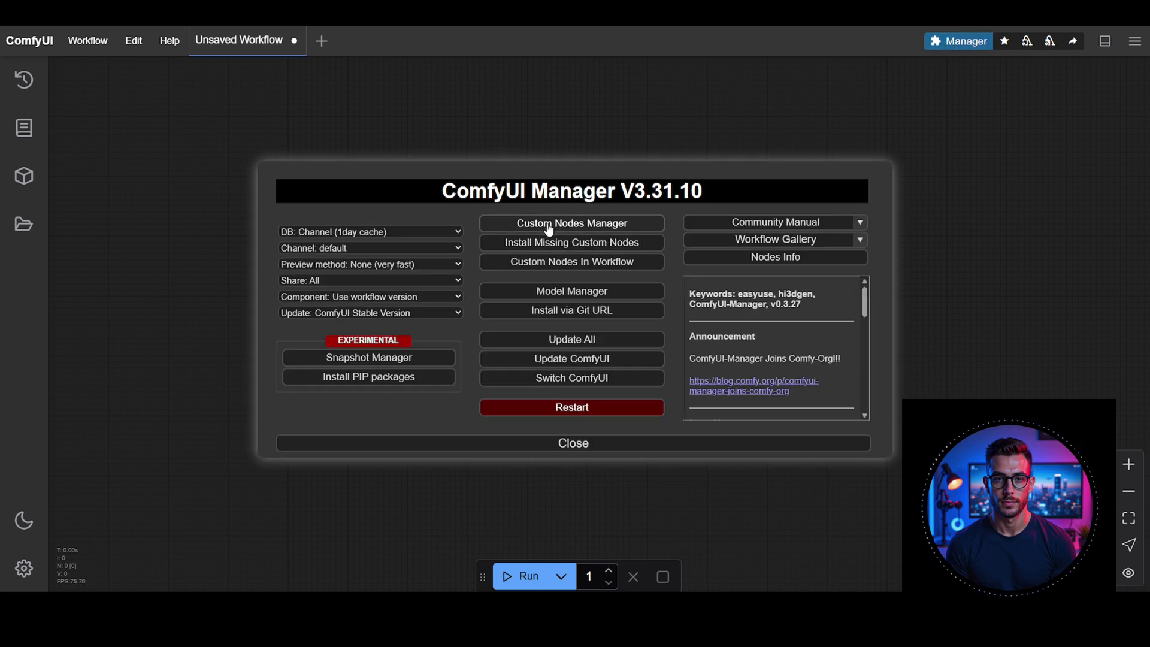
# Step: Find Civicomfy in the Custom Nodes Manager and install it
pyautogui.click(571, 223)
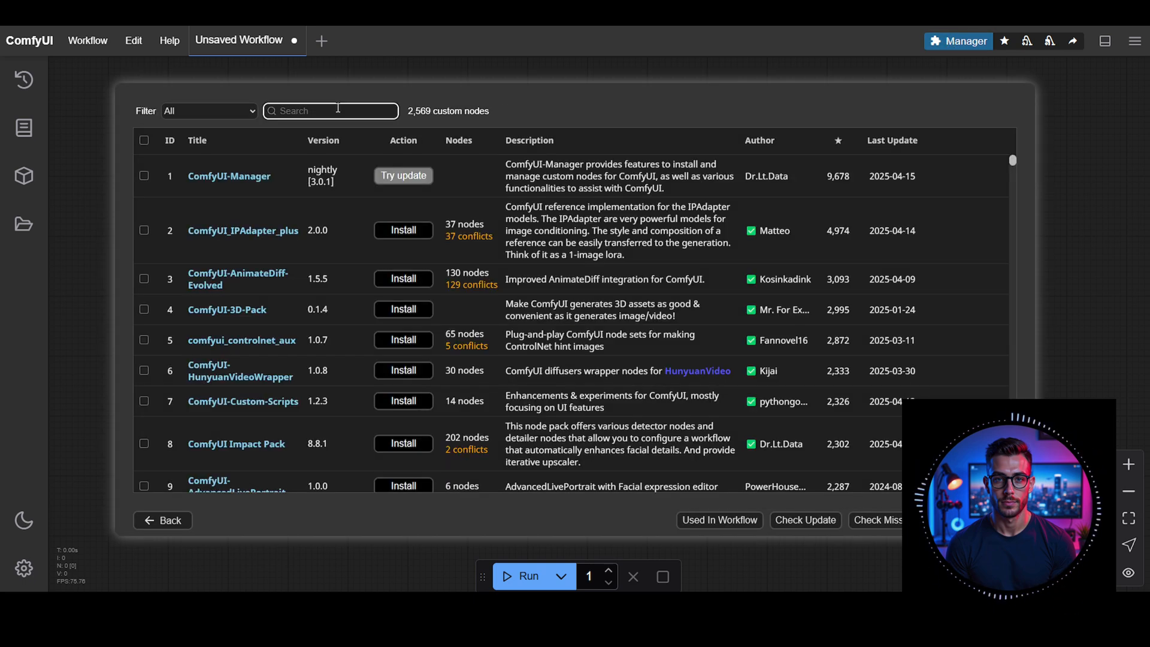
pyautogui.write('Civicomfy')
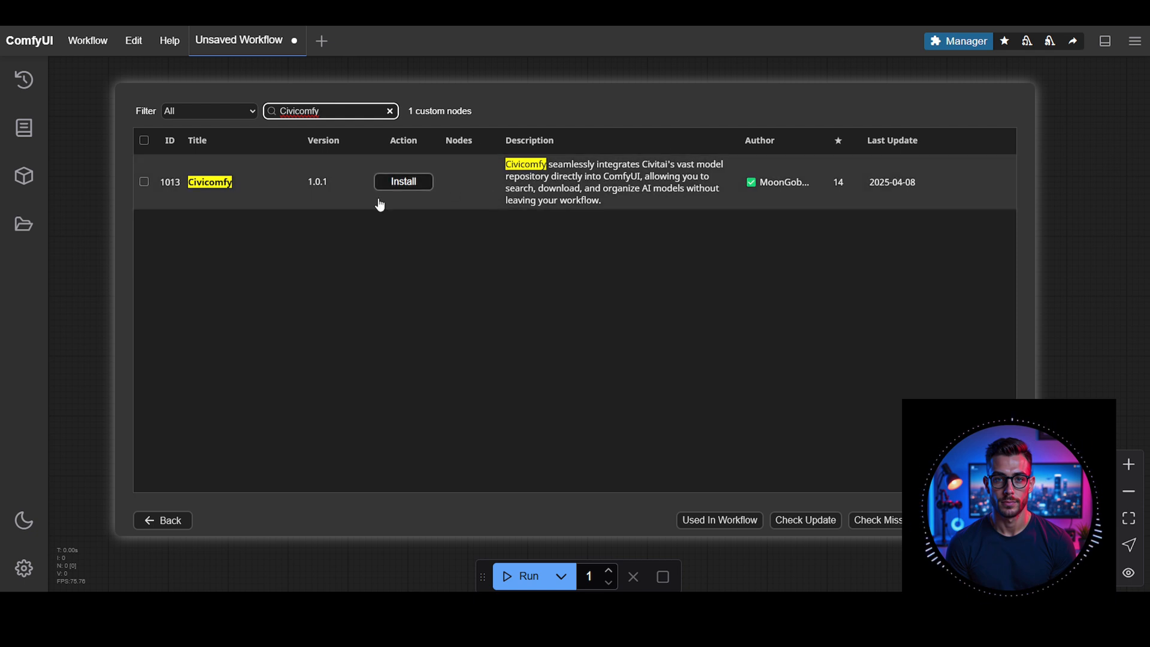
pyautogui.click(402, 180)
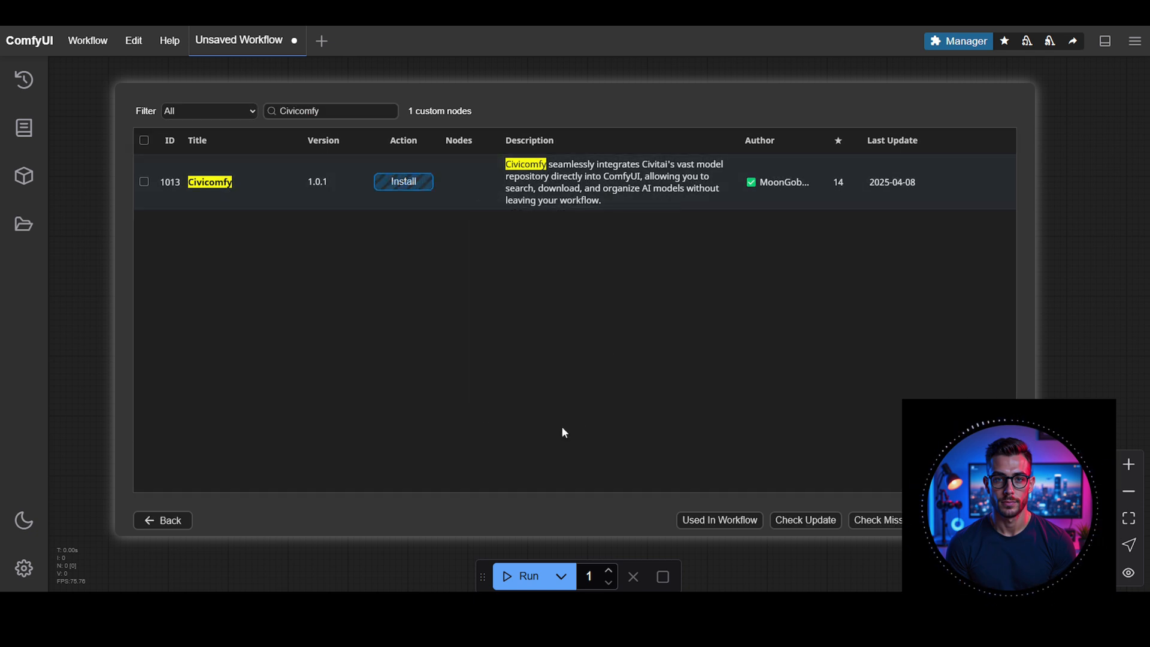
pyautogui.click(402, 183)
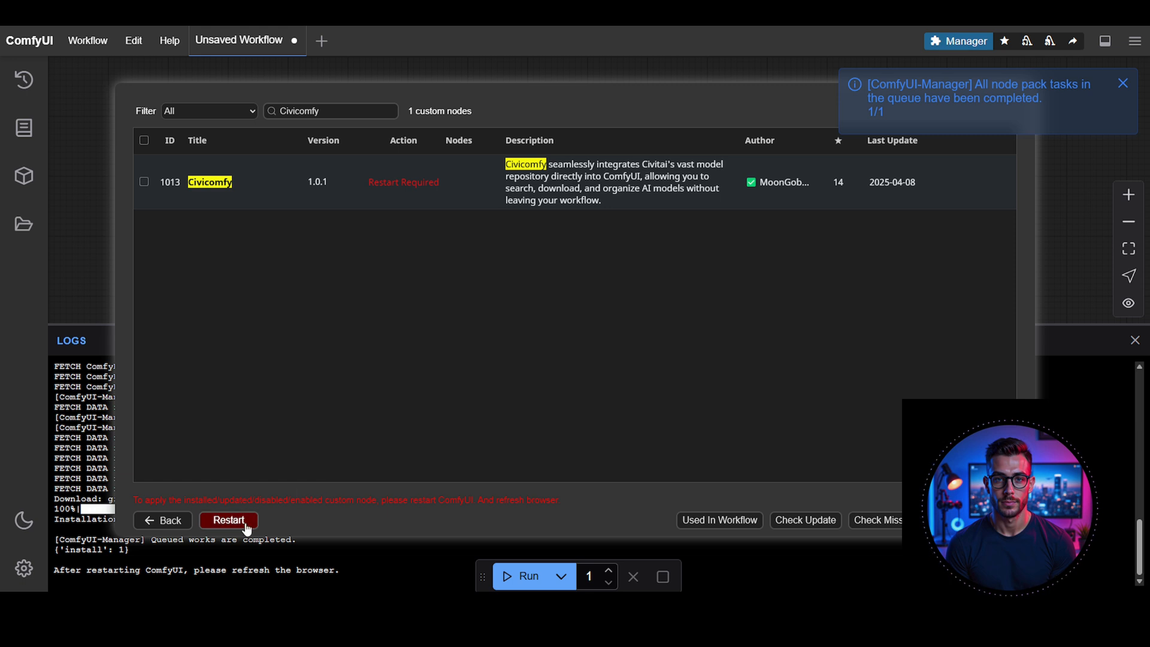
# Step: Restart ComfyUI, confirming both the server reboot and the browser refresh
pyautogui.click(228, 520)
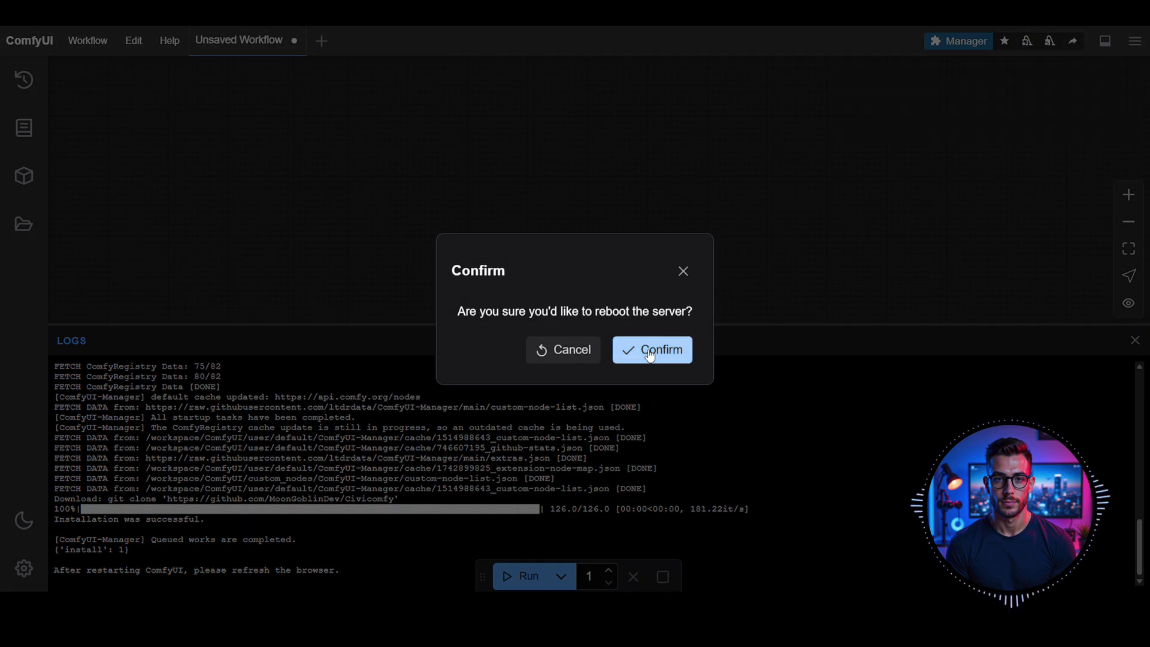
pyautogui.click(651, 350)
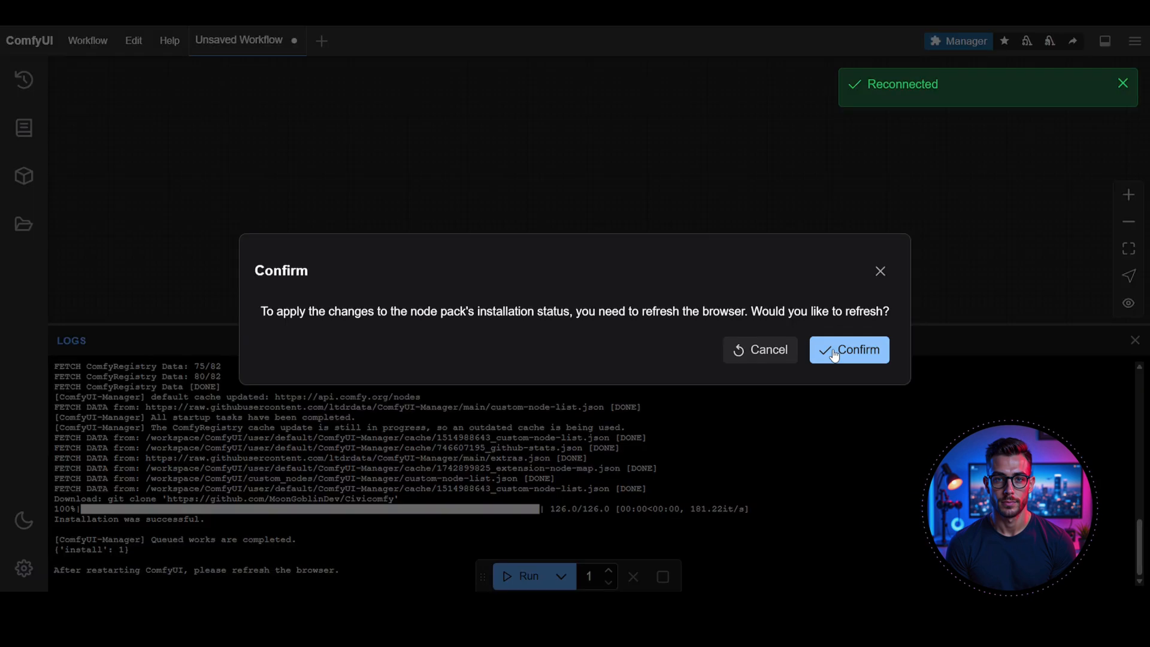
pyautogui.click(849, 350)
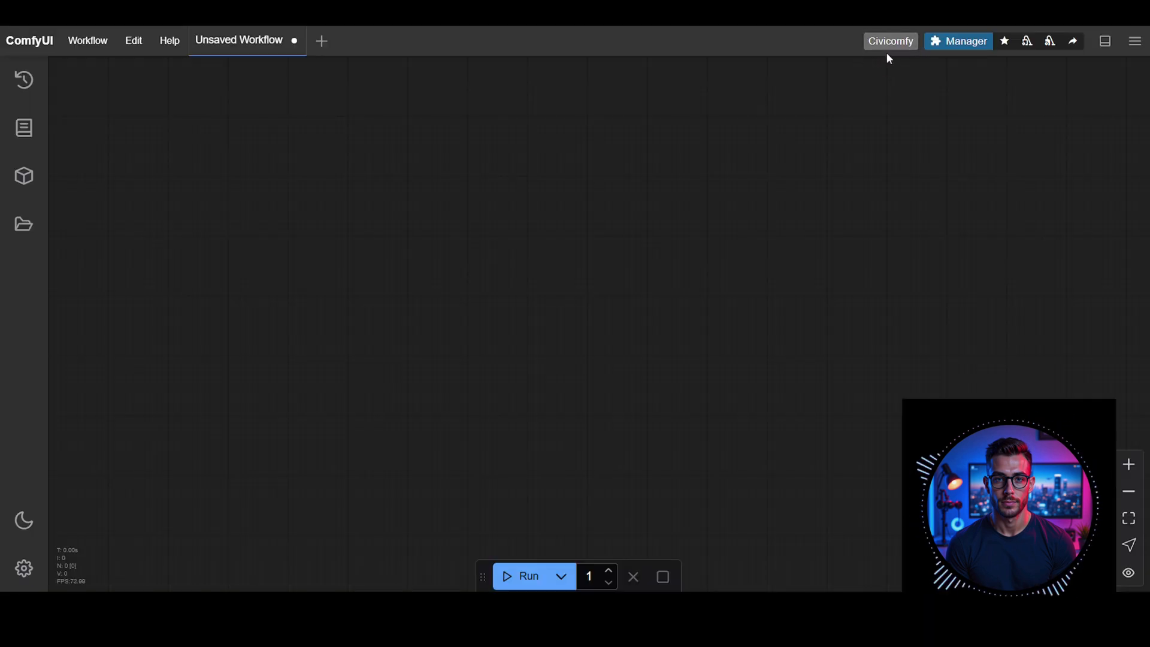
# Step: Open the Civicomfy panel, look over its Status, Search and Download tabs, ending on Settings
pyautogui.click(890, 40)
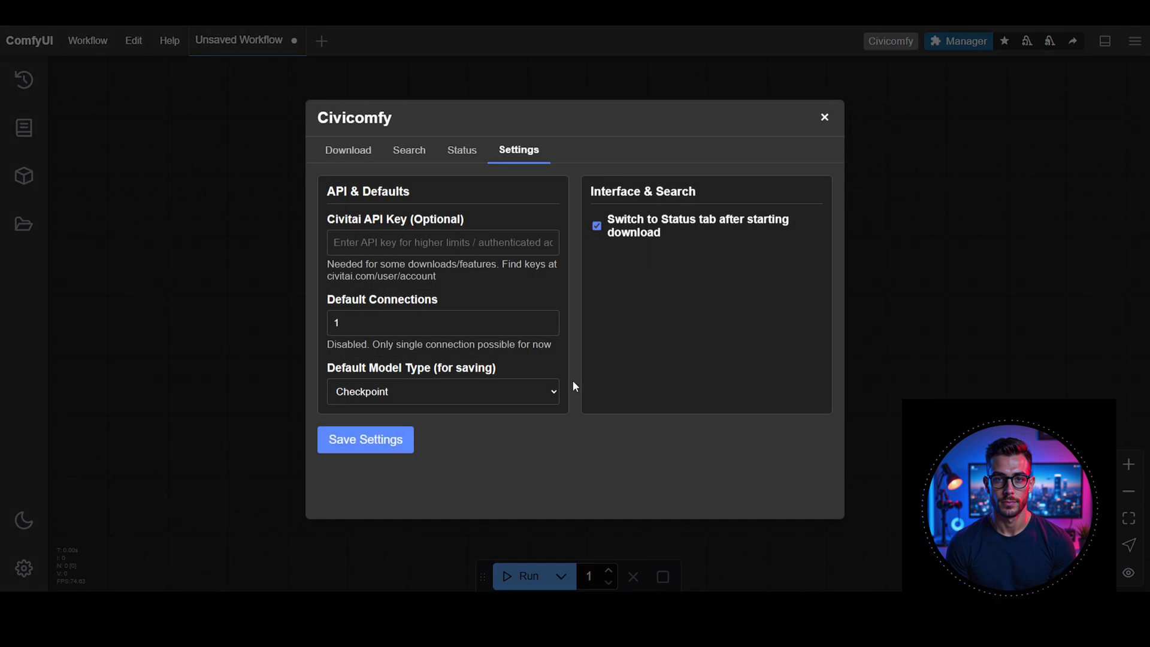
pyautogui.moveTo(526, 158)
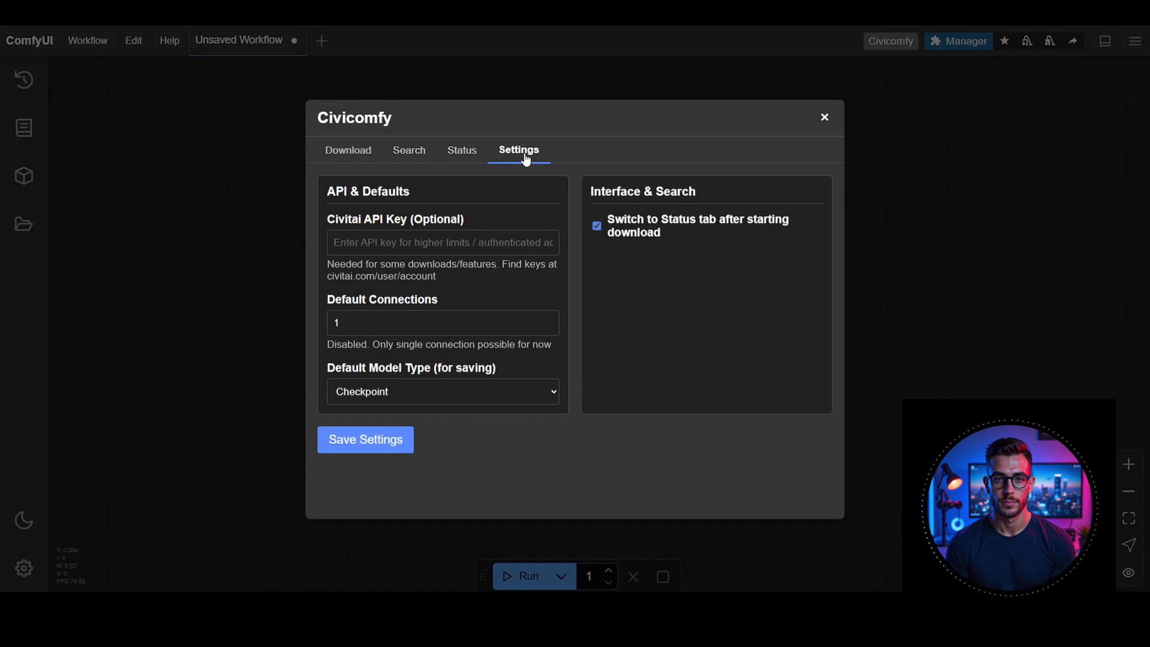
pyautogui.moveTo(505, 157)
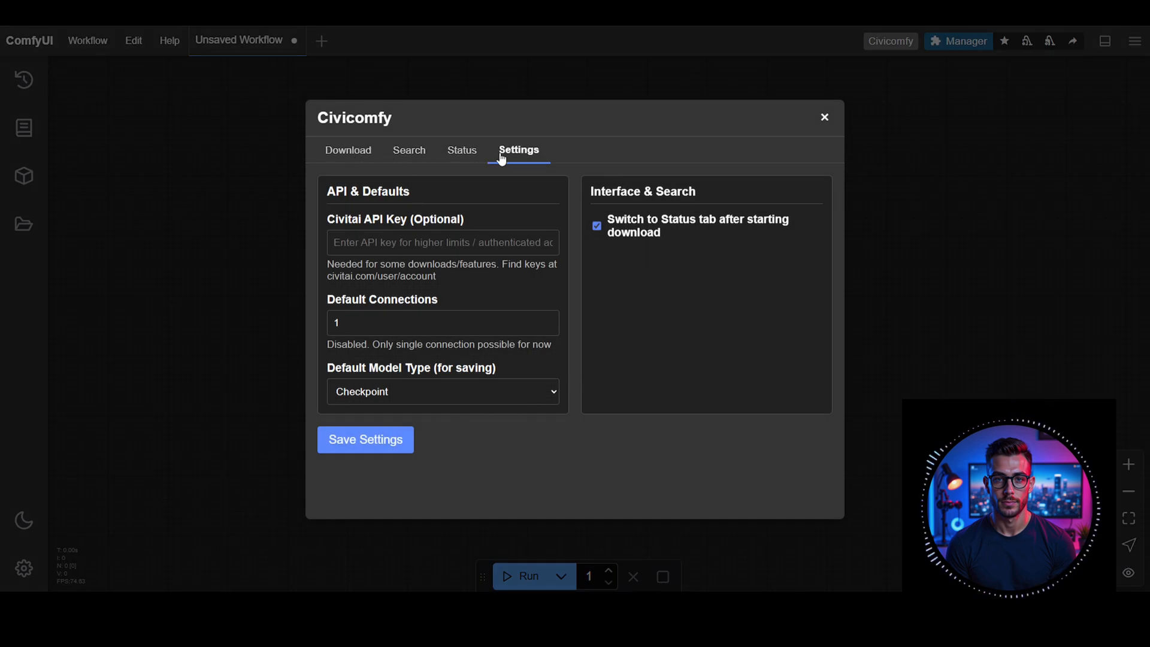
pyautogui.doubleClick(367, 192)
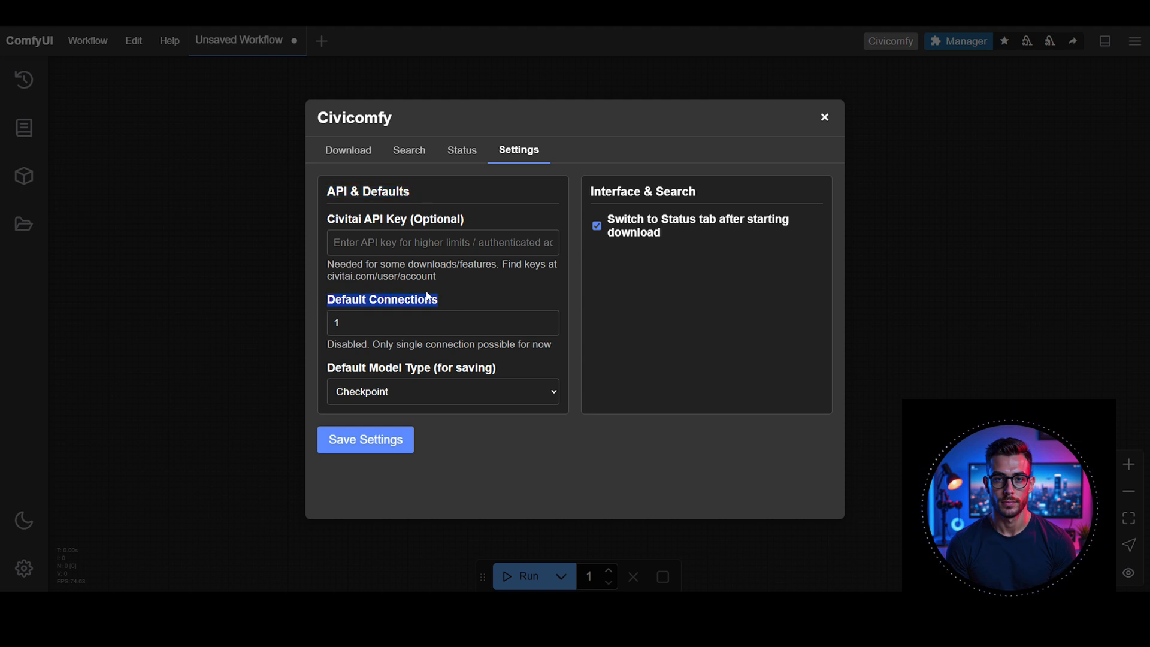
pyautogui.click(462, 150)
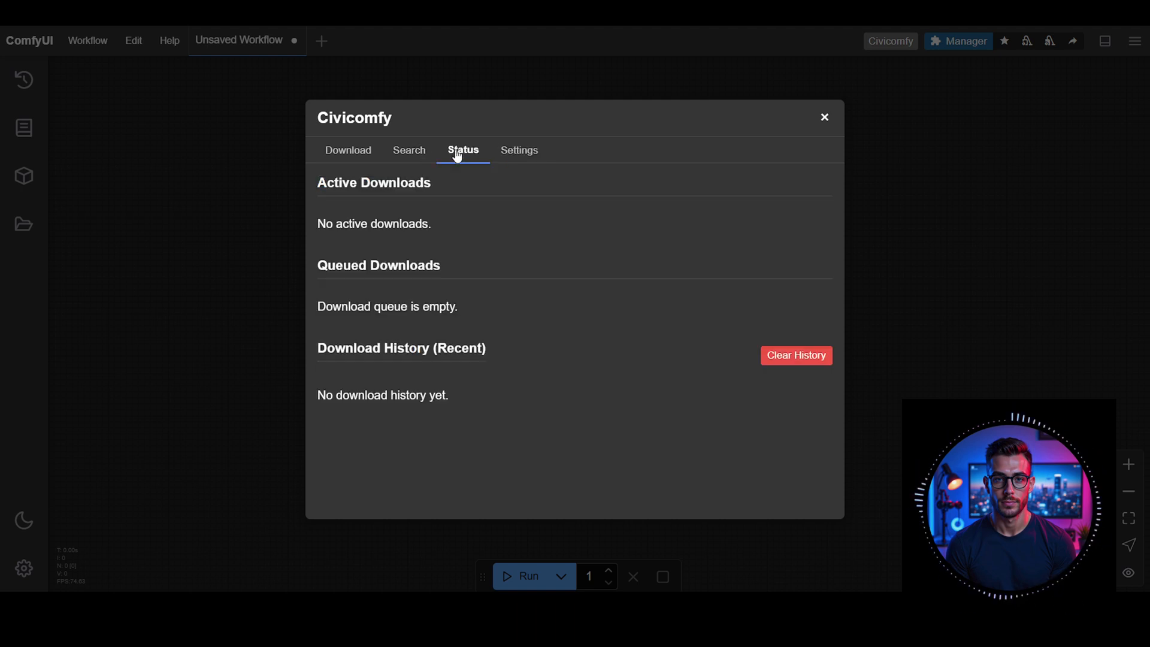
pyautogui.click(409, 150)
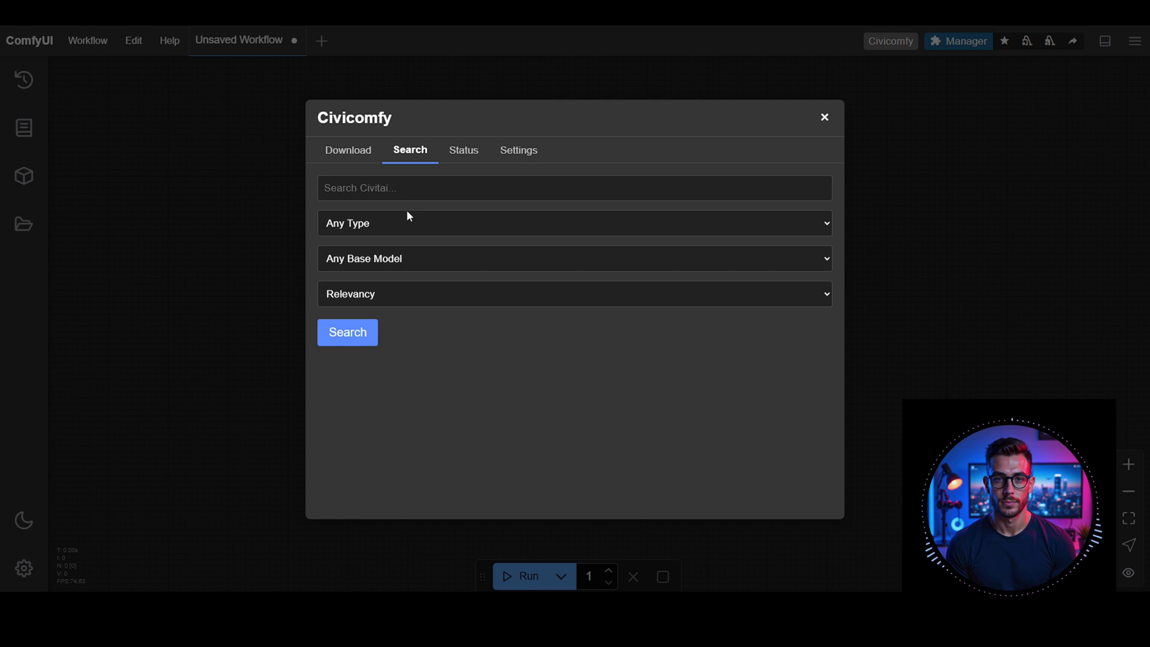
pyautogui.moveTo(462, 351)
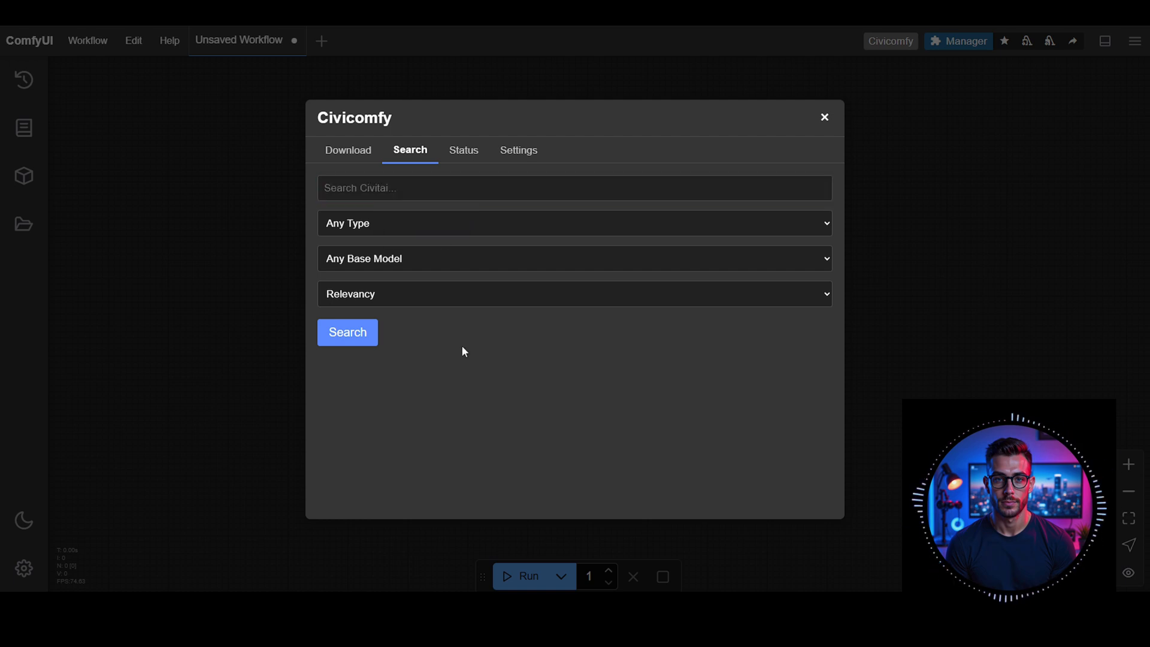
pyautogui.moveTo(351, 167)
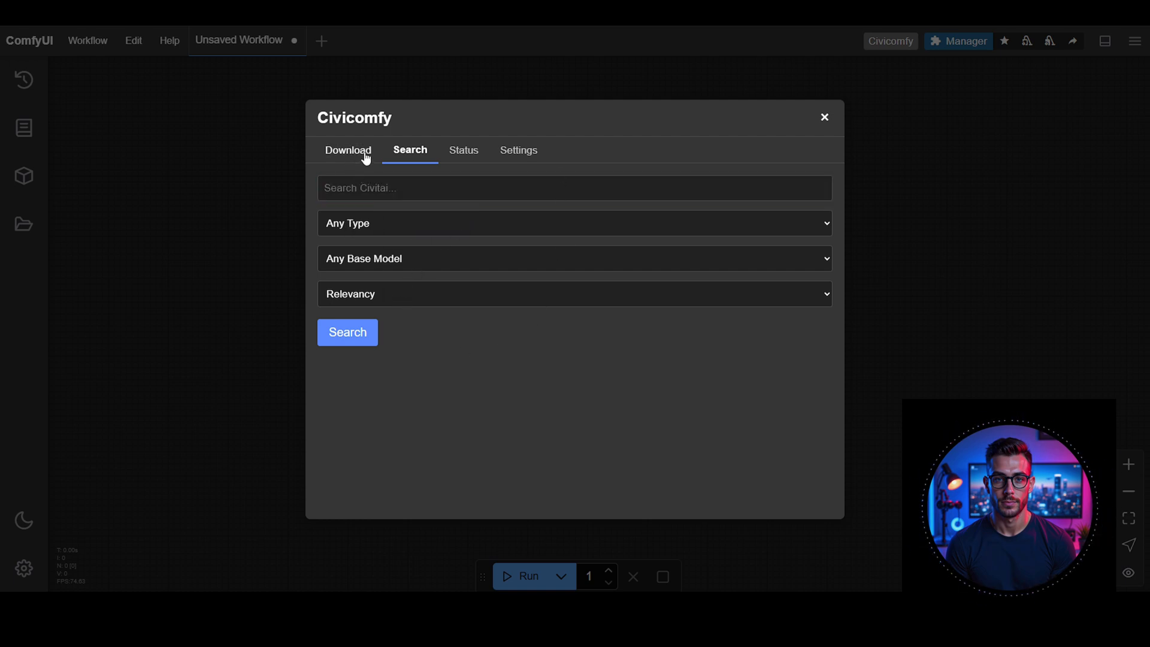
pyautogui.click(348, 150)
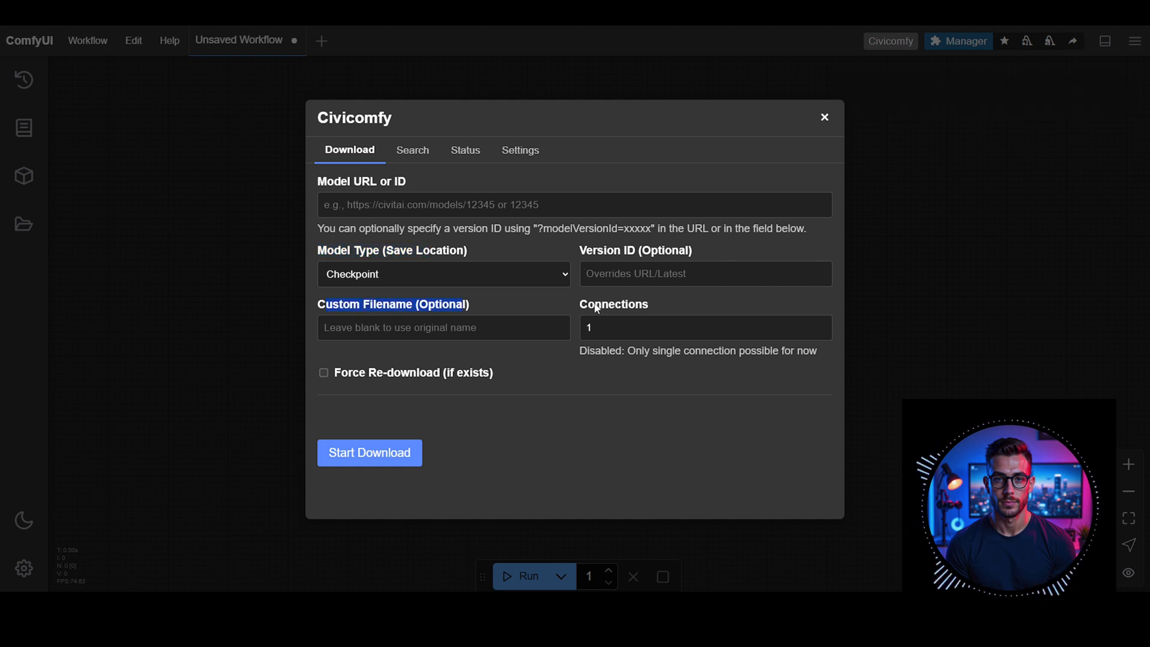
pyautogui.click(444, 327)
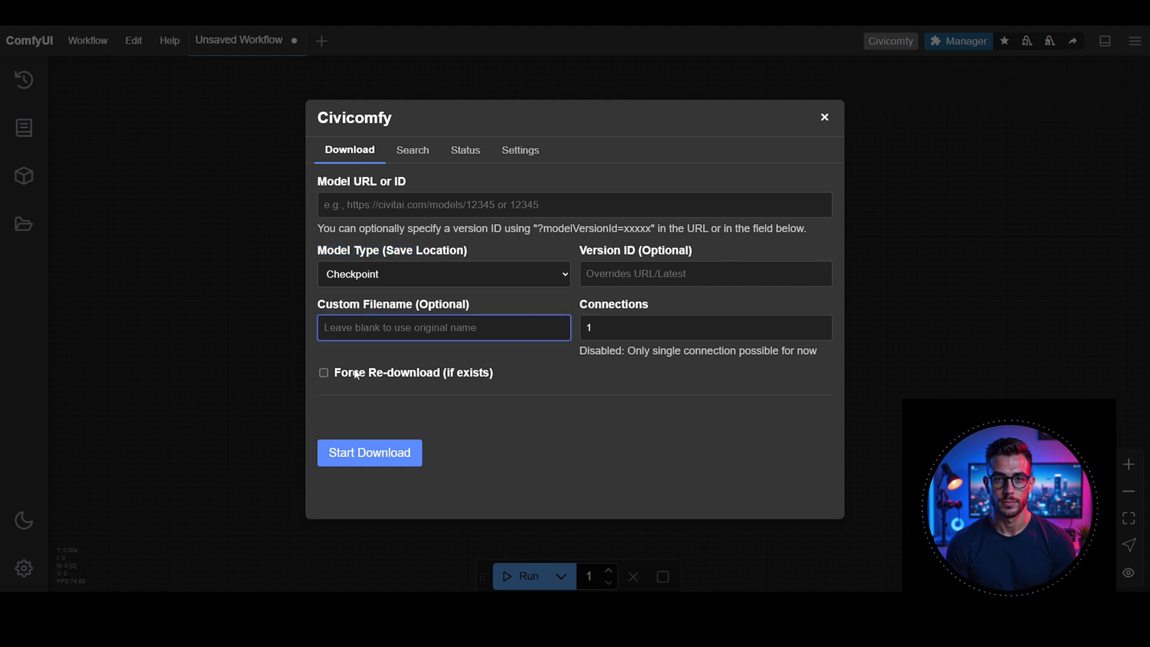
pyautogui.moveTo(432, 155)
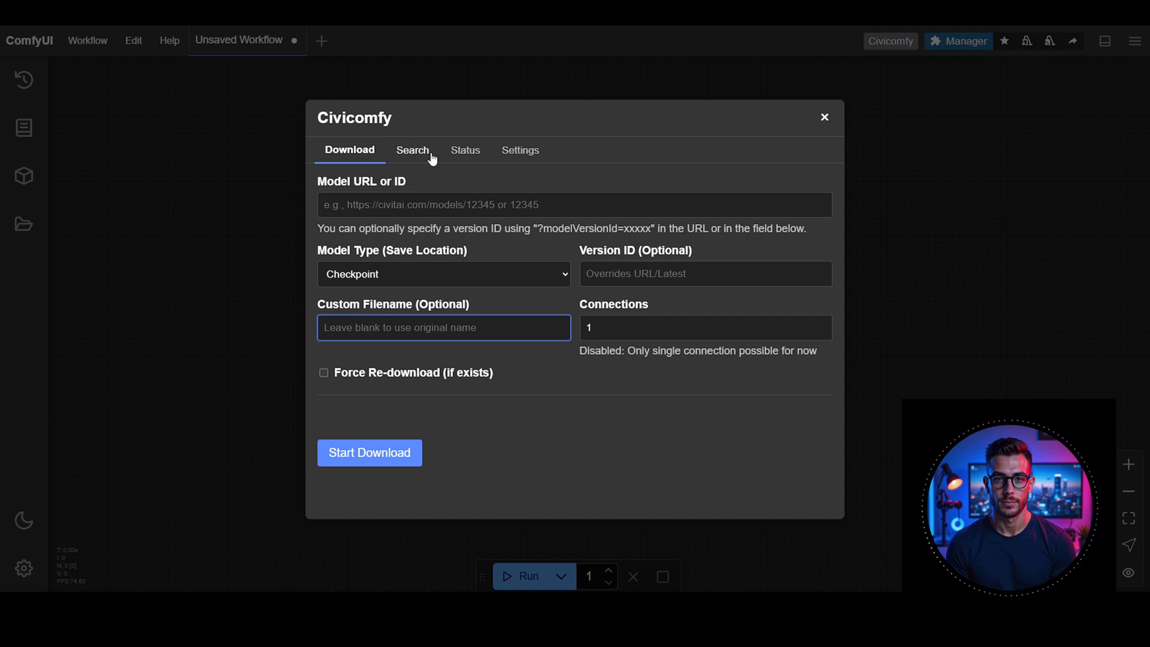
pyautogui.click(519, 150)
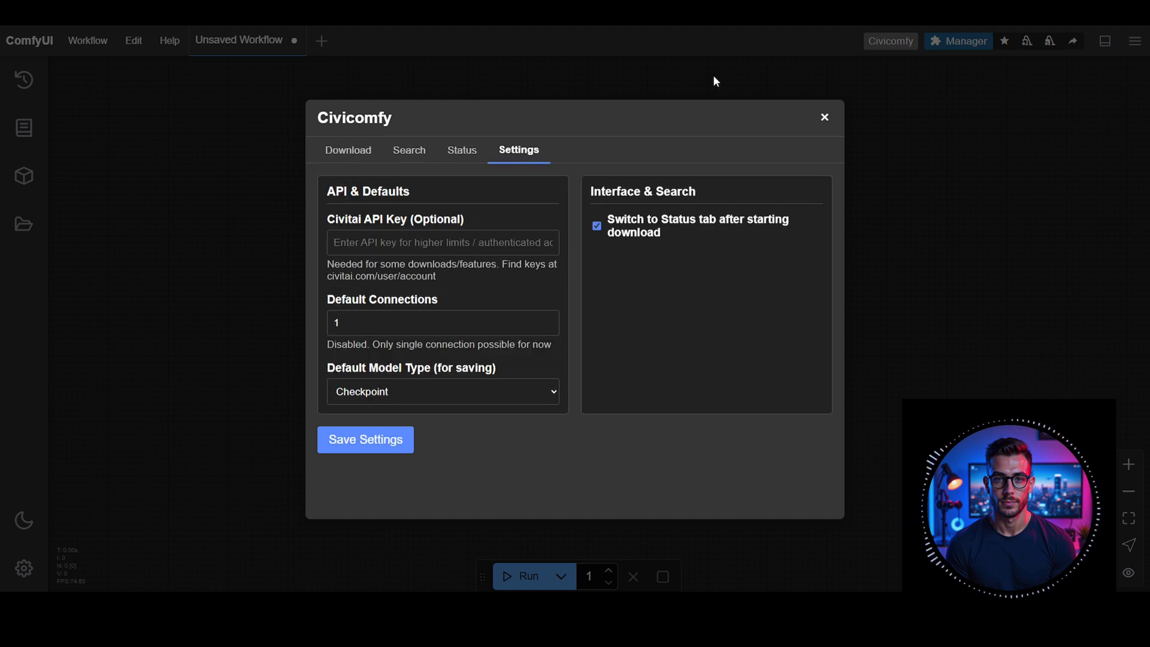
pyautogui.moveTo(621, 557)
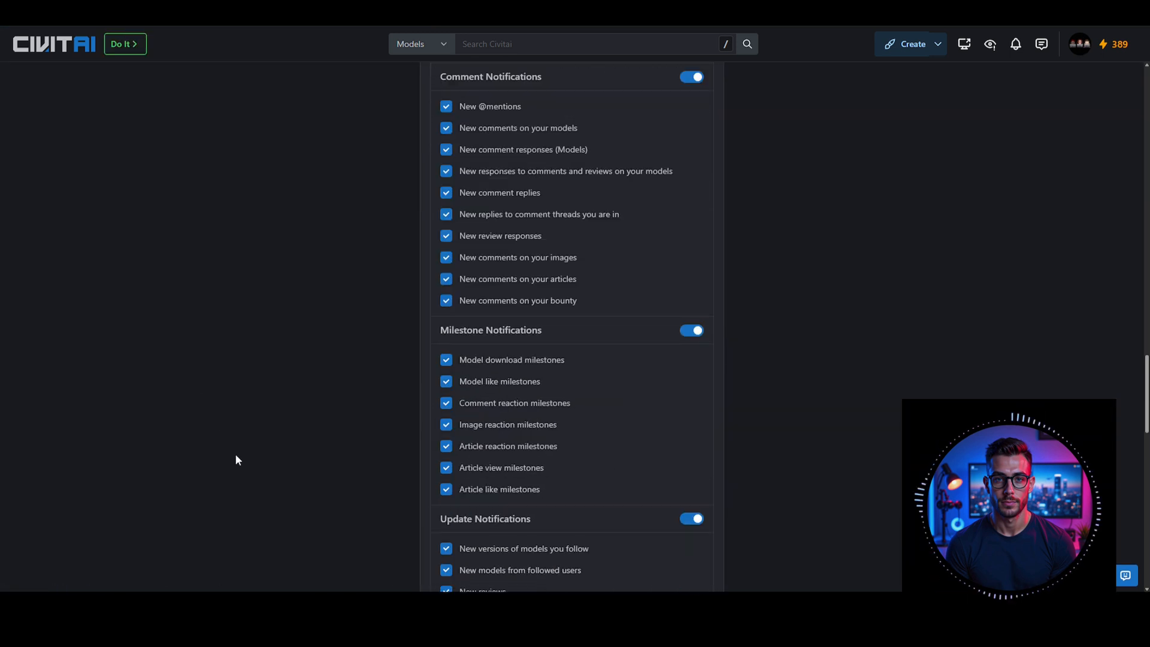
# Step: Add and save a new named key under Civitai's API Keys settings
pyautogui.scroll(-3)
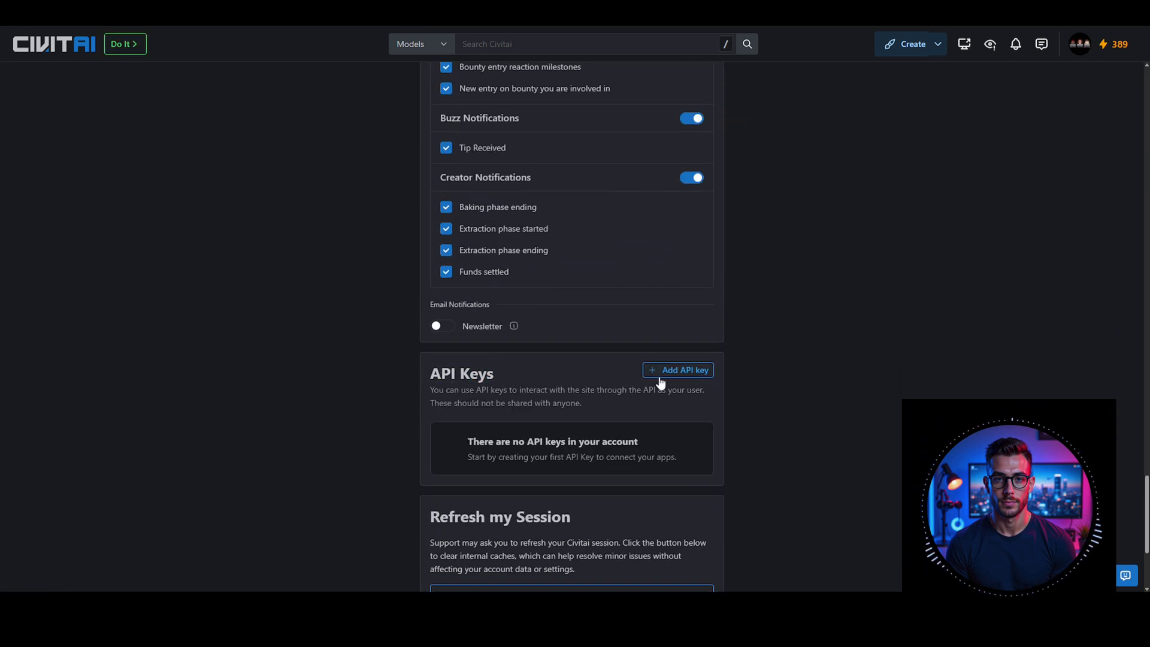
pyautogui.click(677, 370)
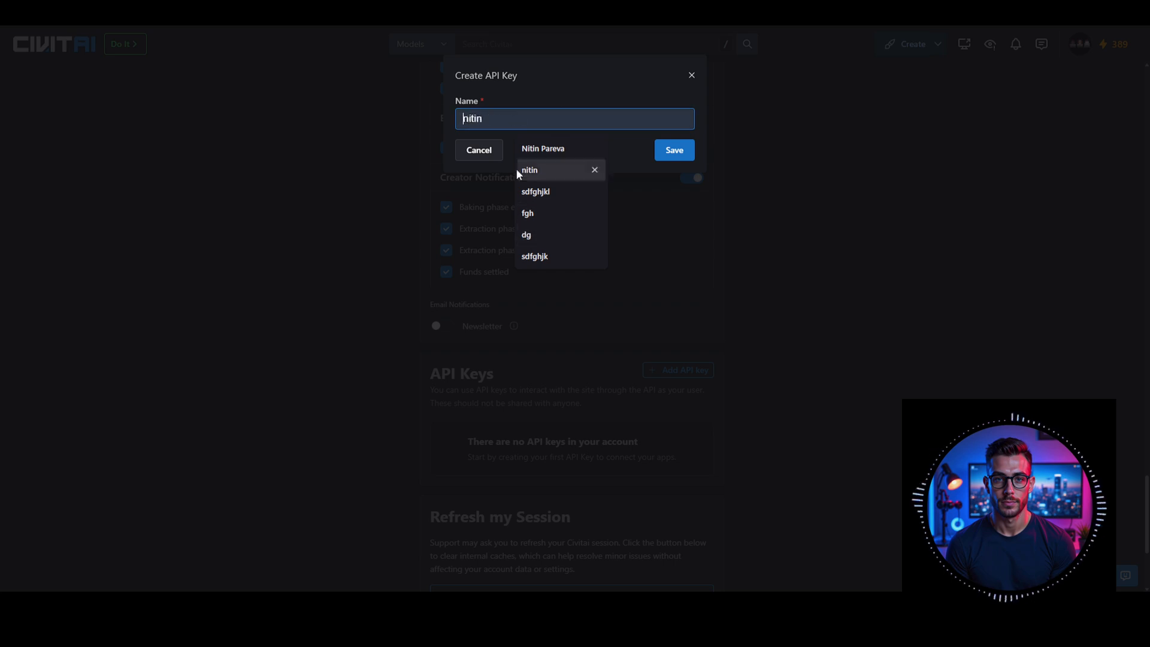
pyautogui.click(673, 150)
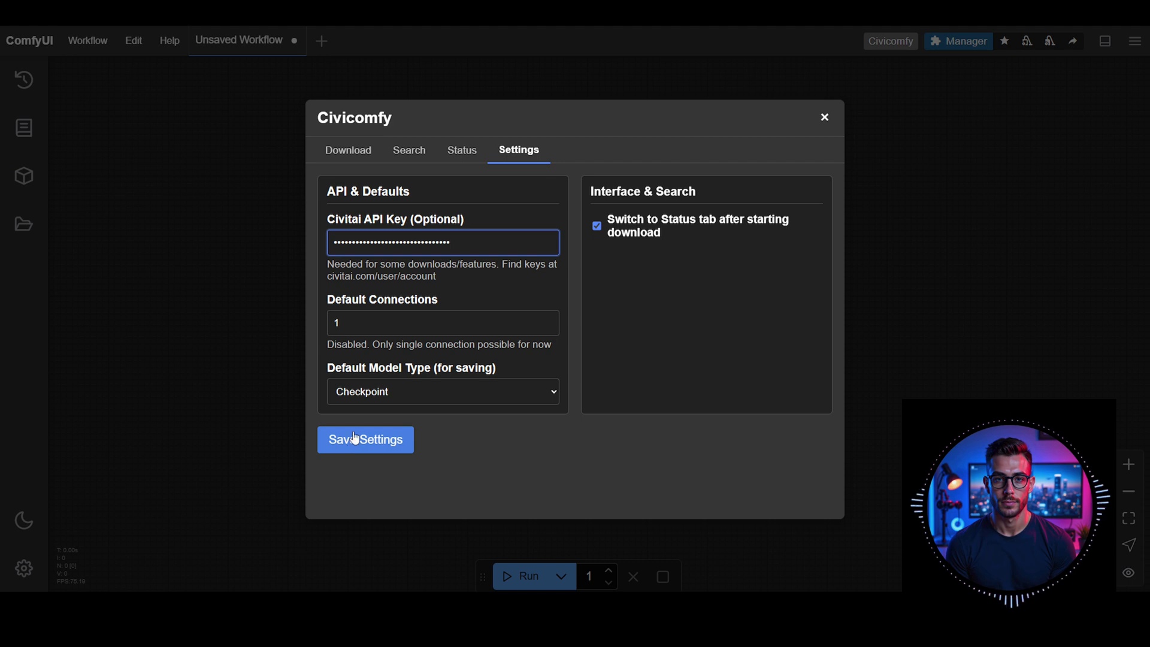
pyautogui.moveTo(361, 457)
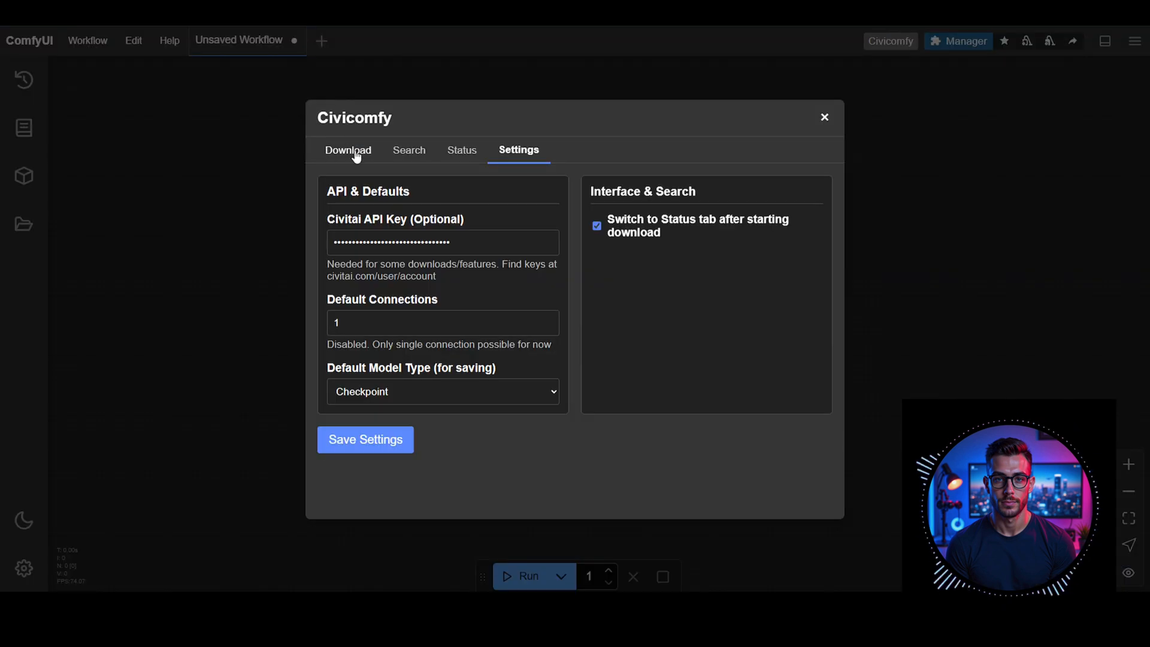
# Step: Download the Amateur Photography [Flux Dev] model from the Download form with Model Type Lora
pyautogui.click(349, 150)
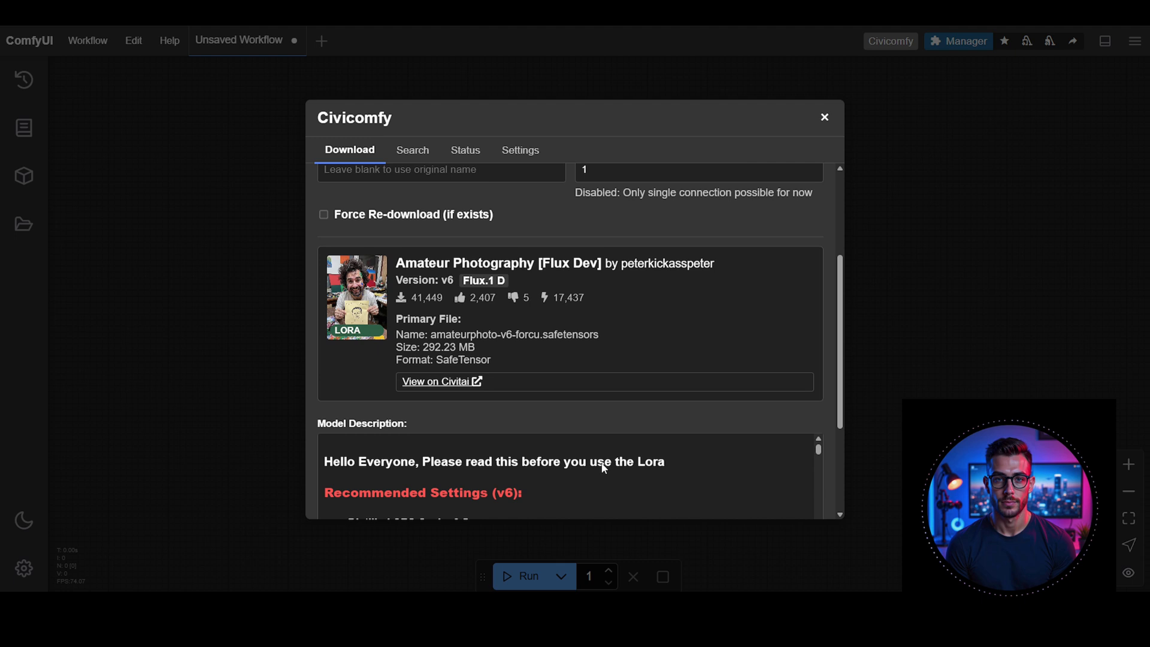
pyautogui.scroll(3)
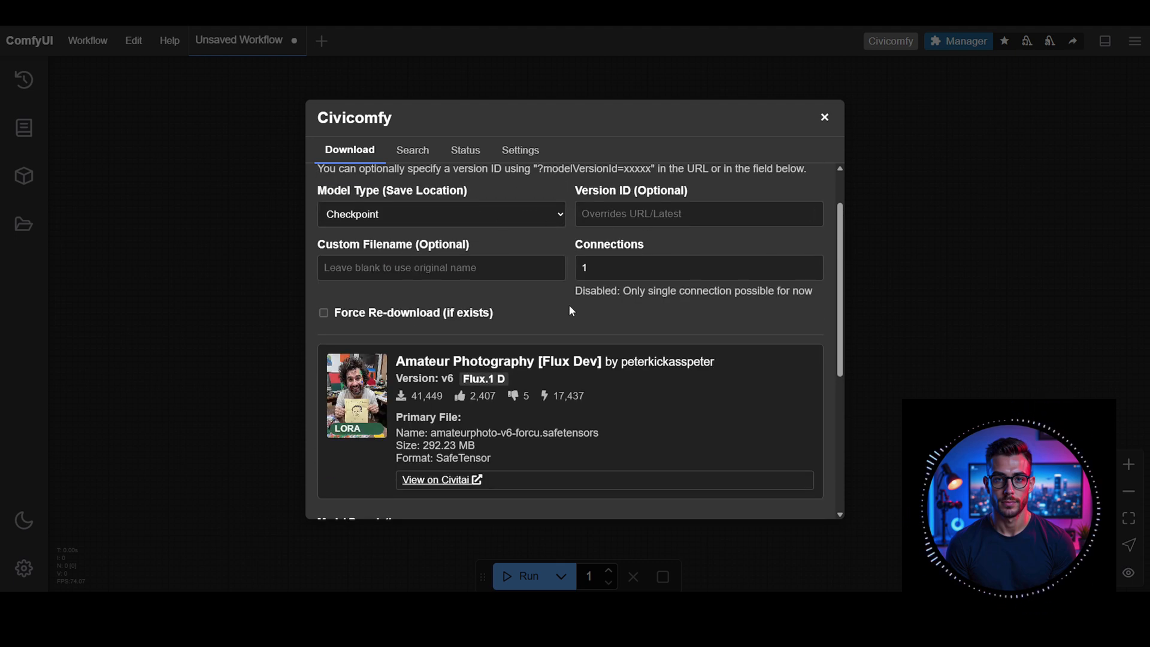
pyautogui.scroll(3)
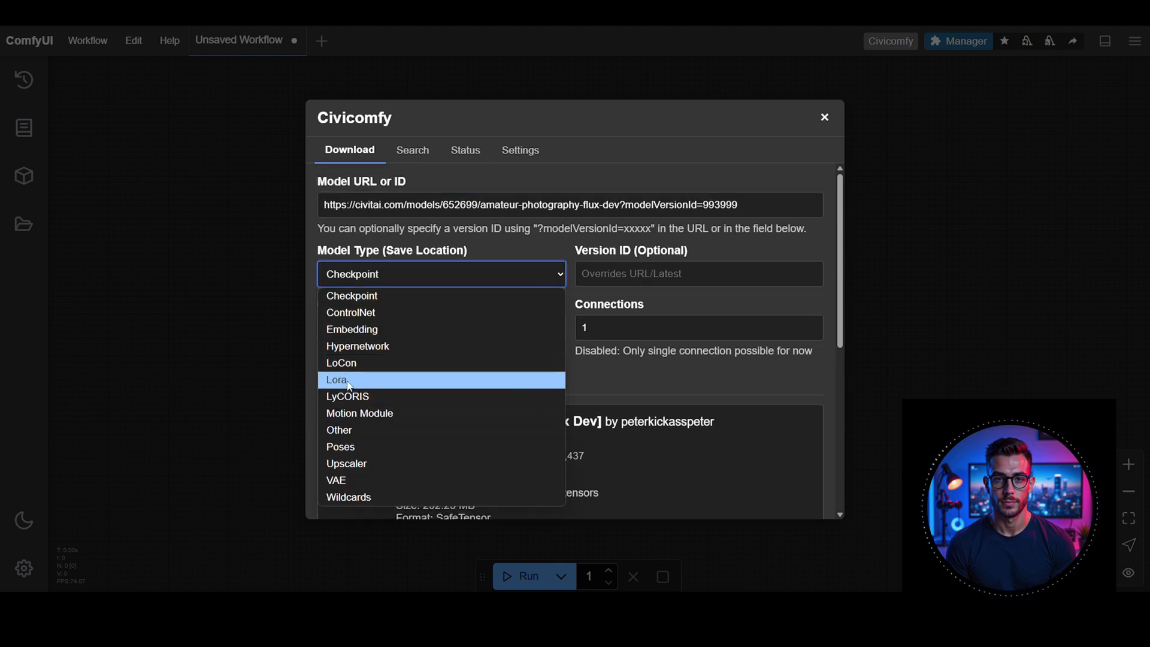
pyautogui.click(337, 380)
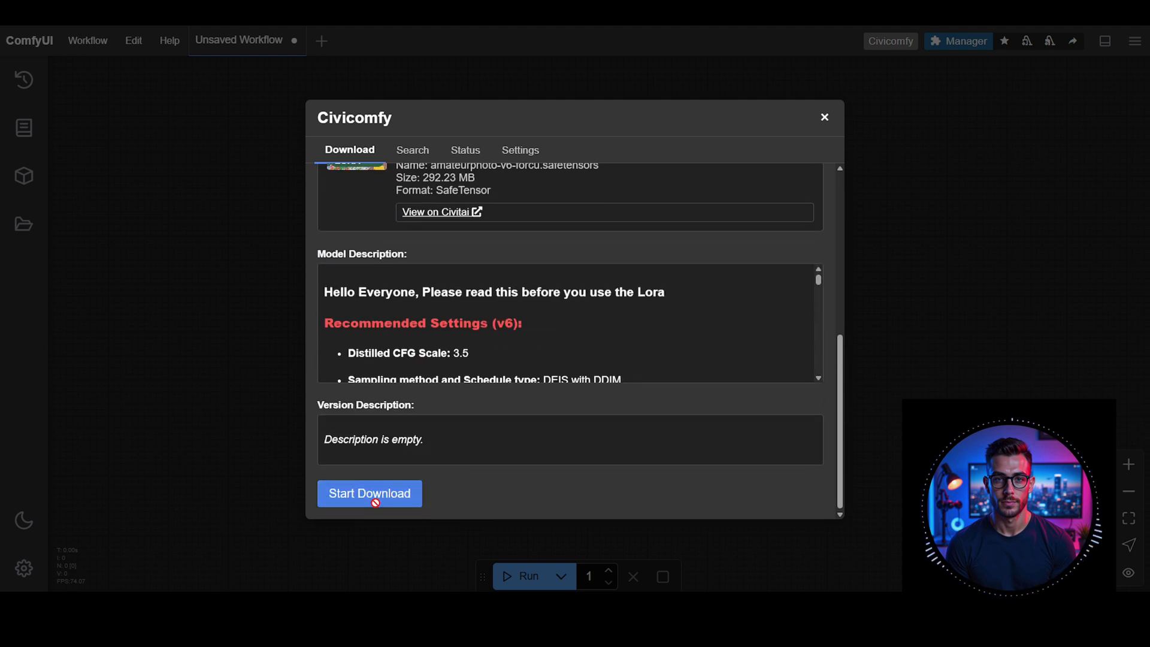
pyautogui.click(370, 493)
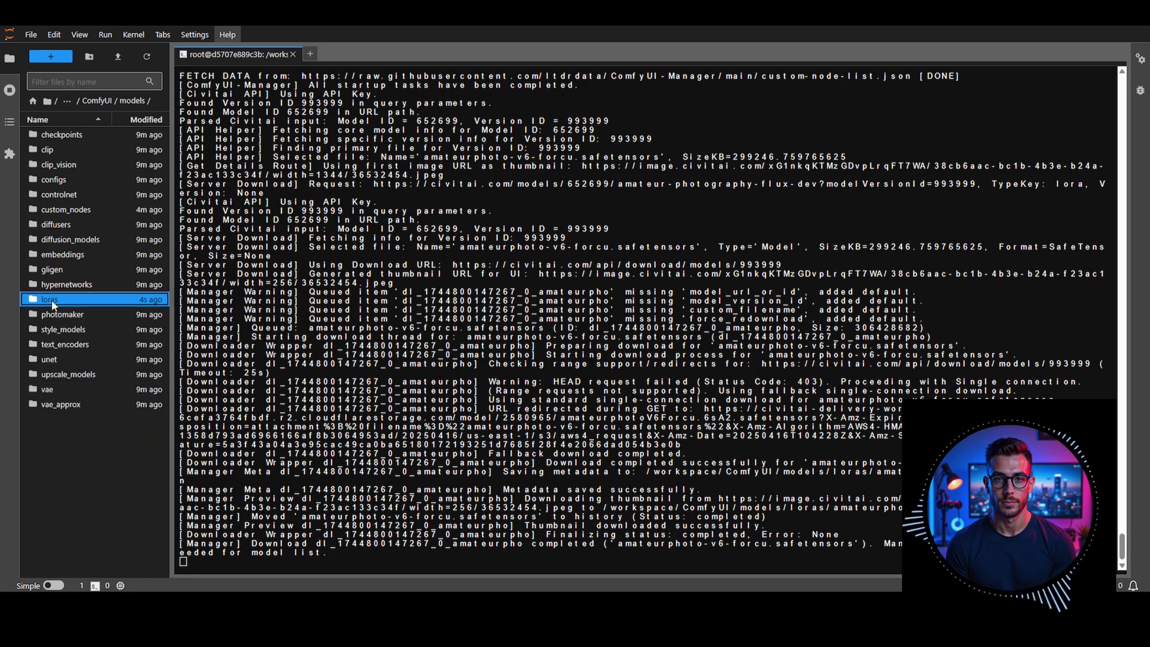
# Step: Open the loras folder in JupyterLab and view the downloaded Amateur Photography preview file
pyautogui.doubleClick(49, 298)
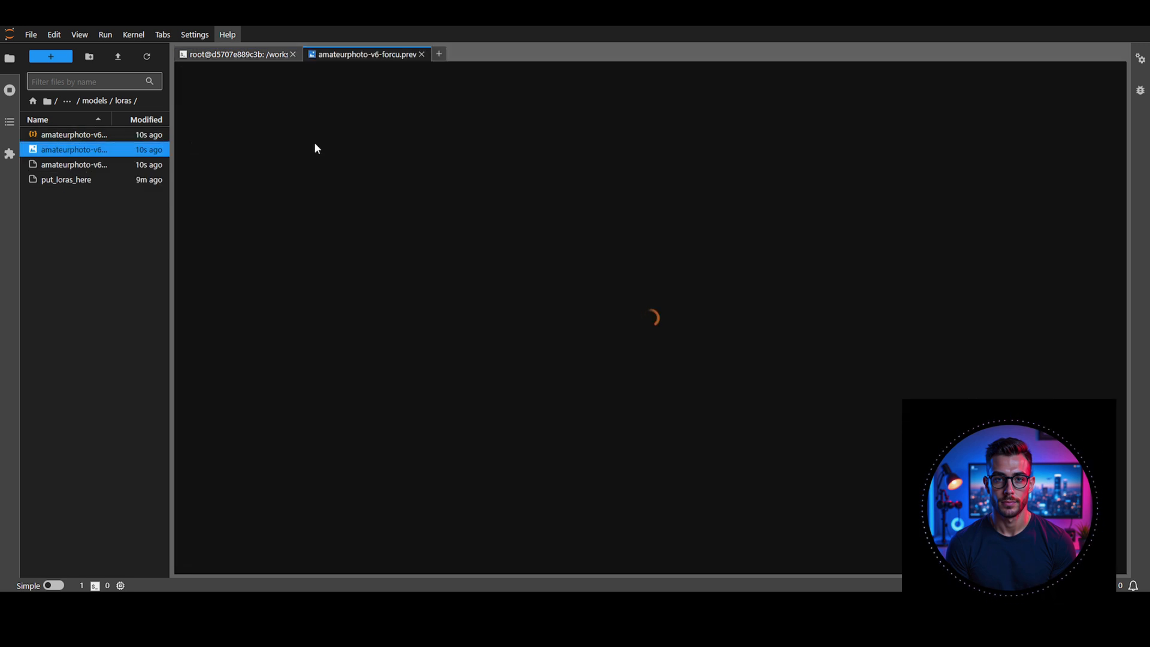
pyautogui.click(422, 54)
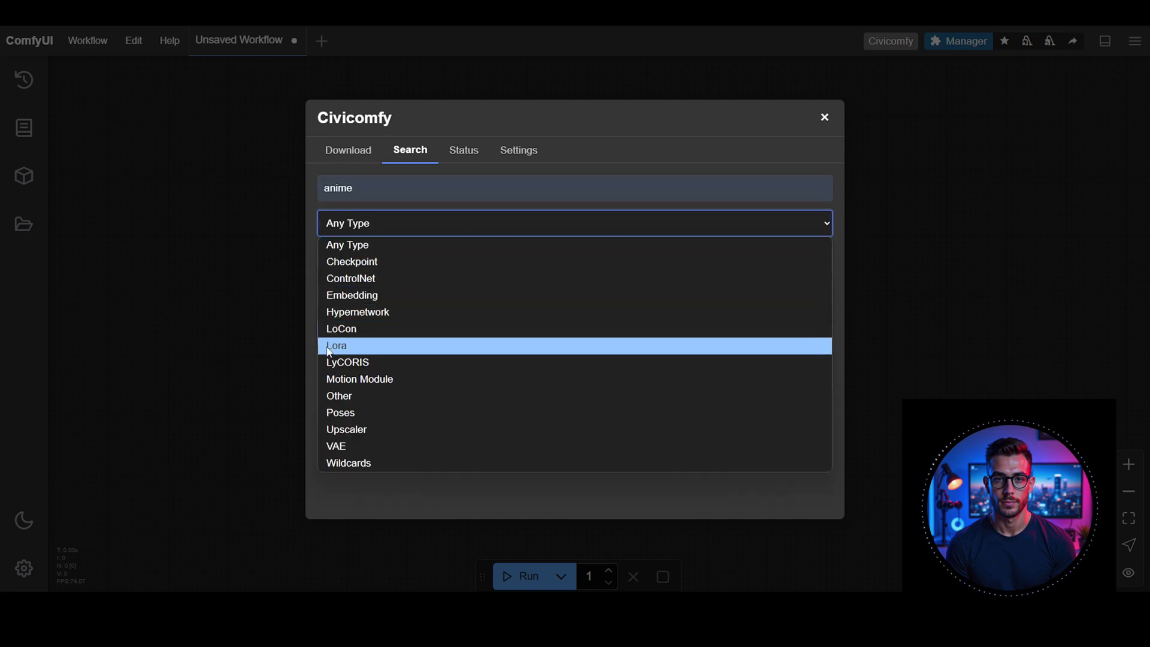
# Step: Search Civitai for anime models filtered to Lora type and Flux.1 D base model
pyautogui.click(336, 346)
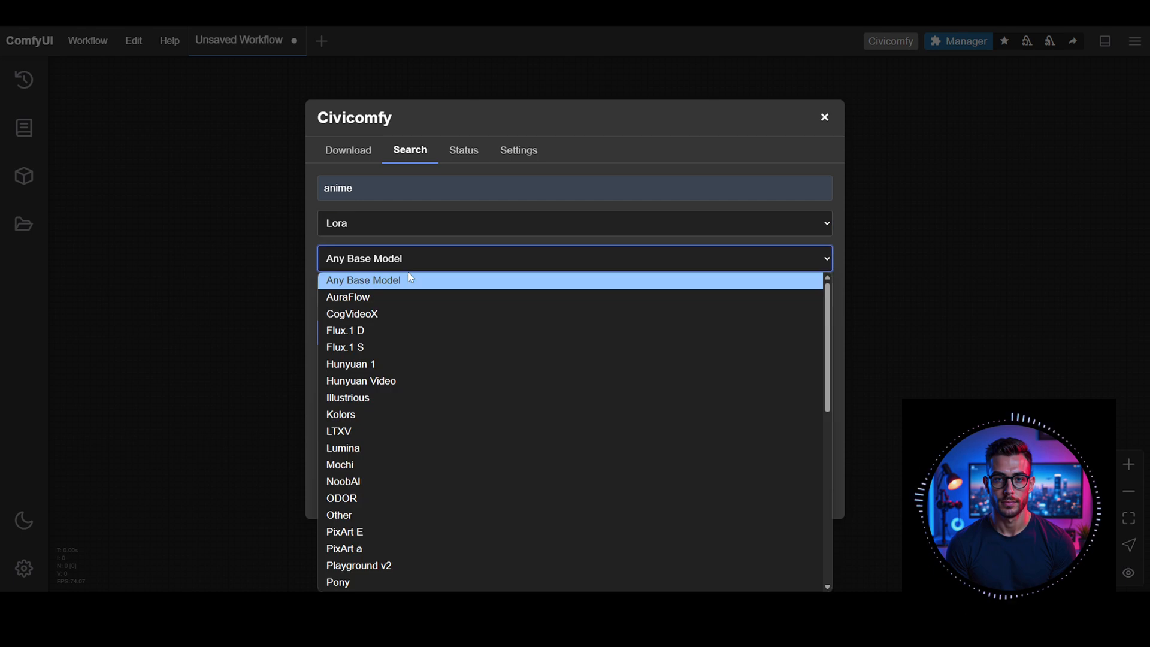
pyautogui.click(345, 331)
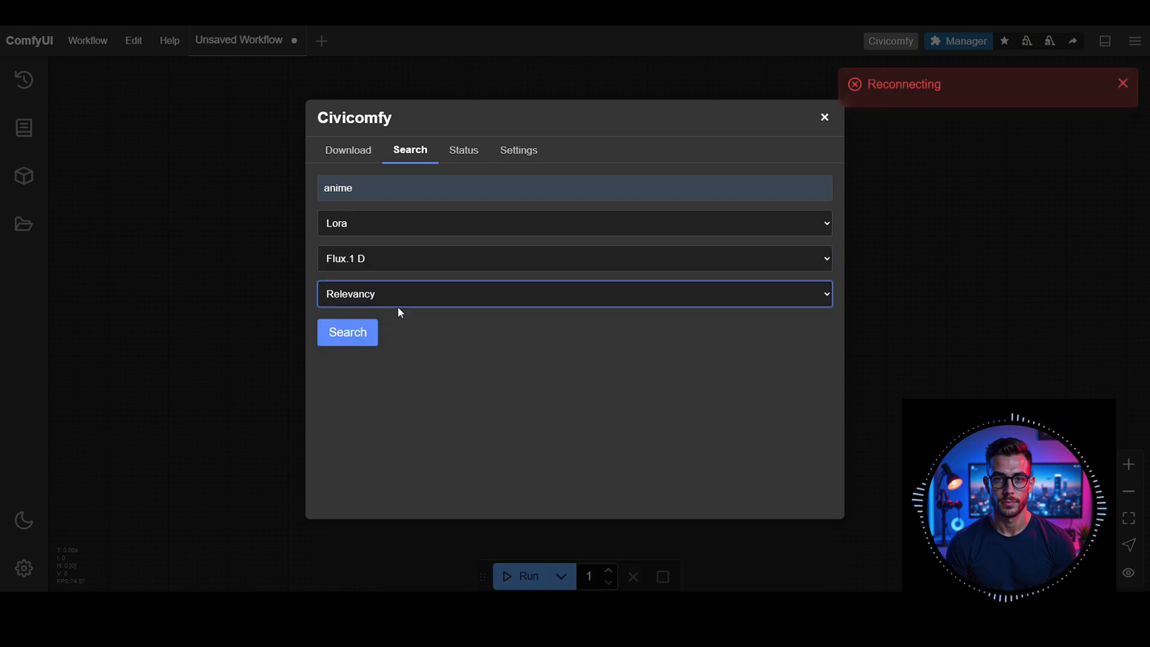
pyautogui.click(347, 332)
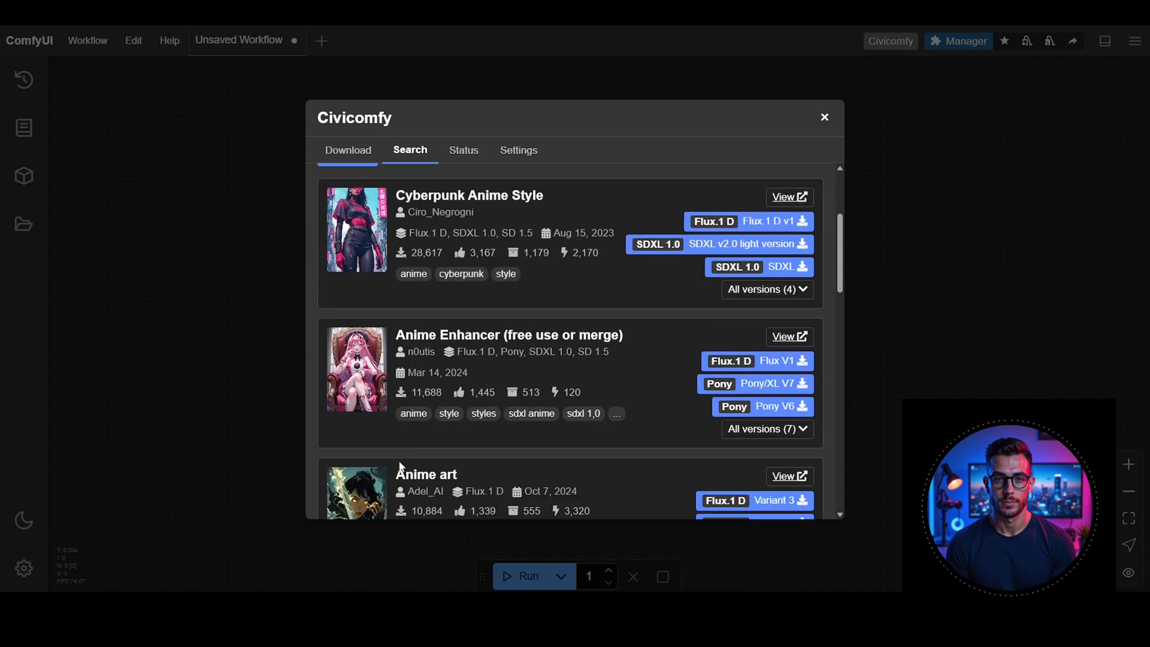
pyautogui.scroll(-3)
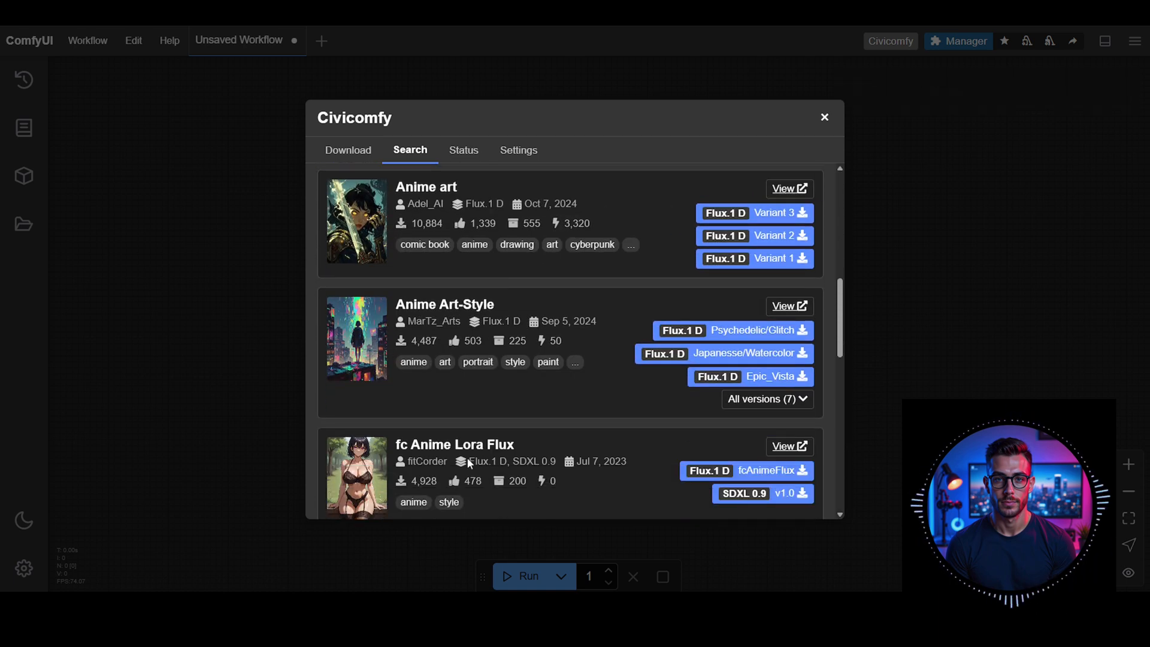
pyautogui.scroll(-3)
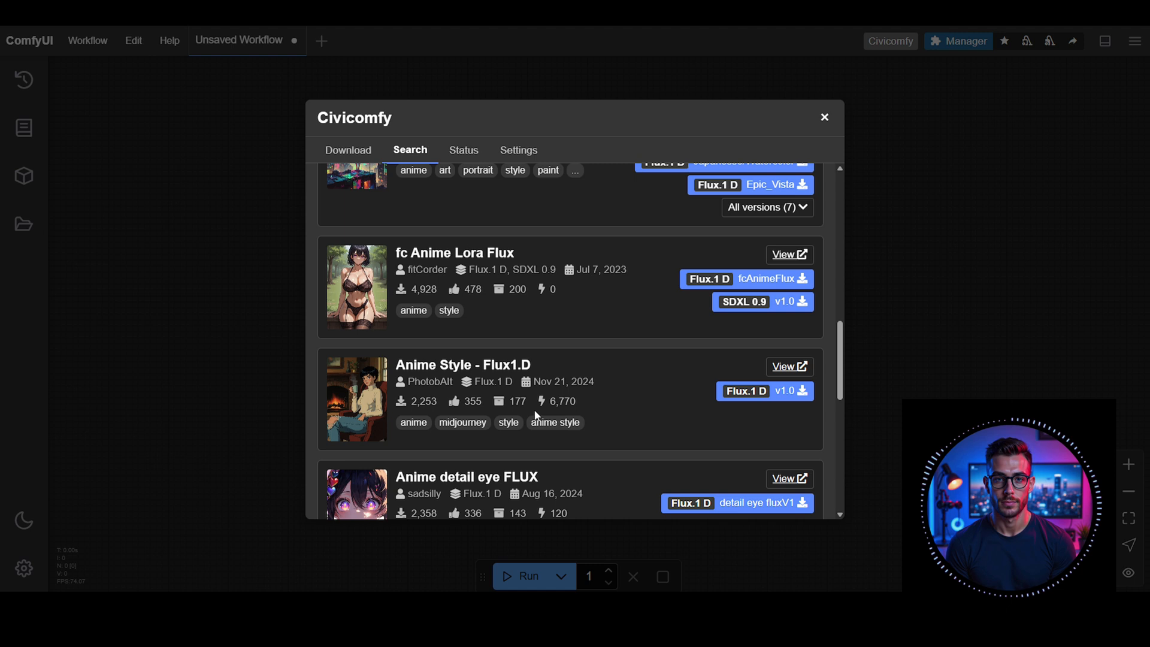
pyautogui.scroll(3)
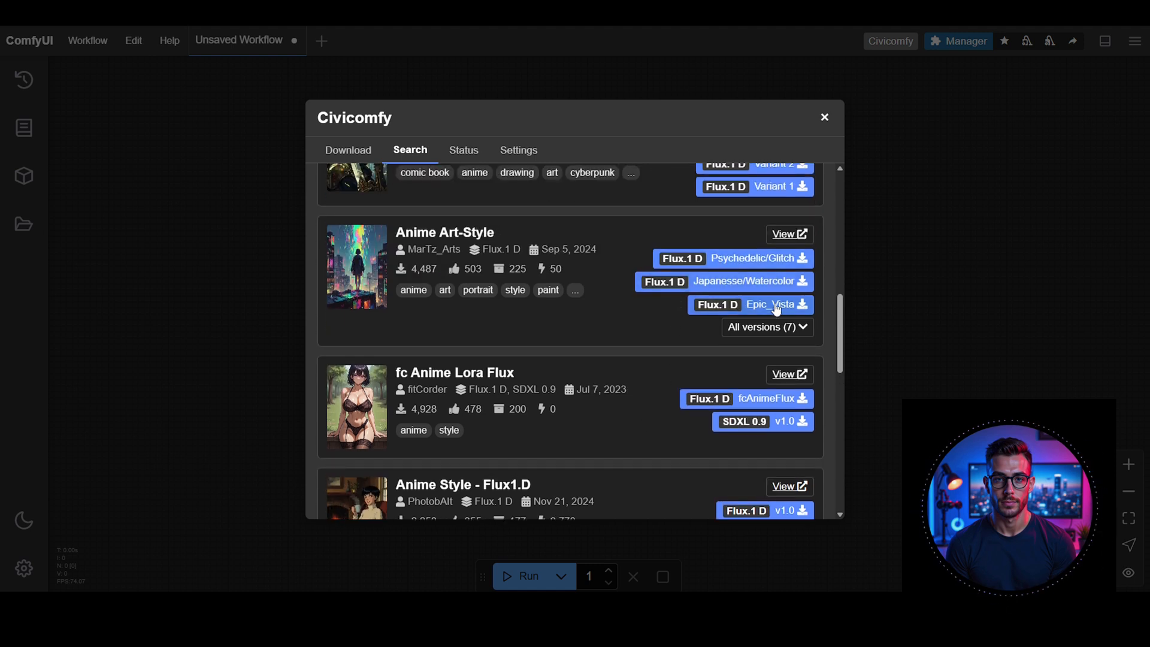
pyautogui.scroll(-3)
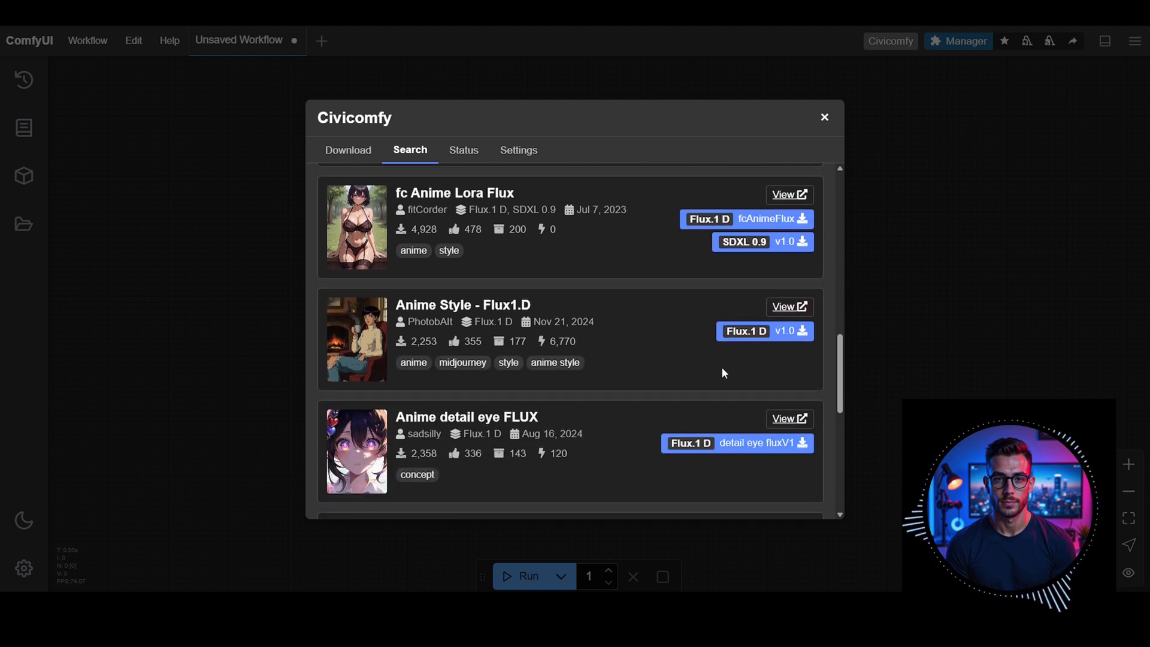
# Step: View Anime Style - Flux1.D on Civitai and browse its example images
pyautogui.click(790, 306)
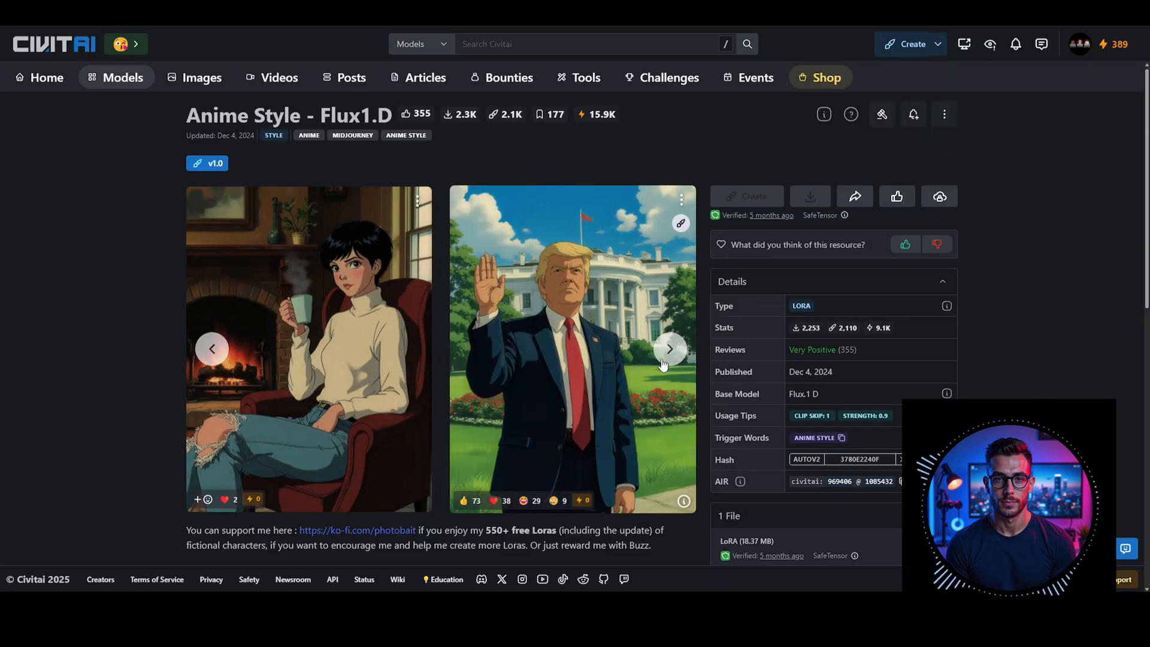
pyautogui.click(668, 349)
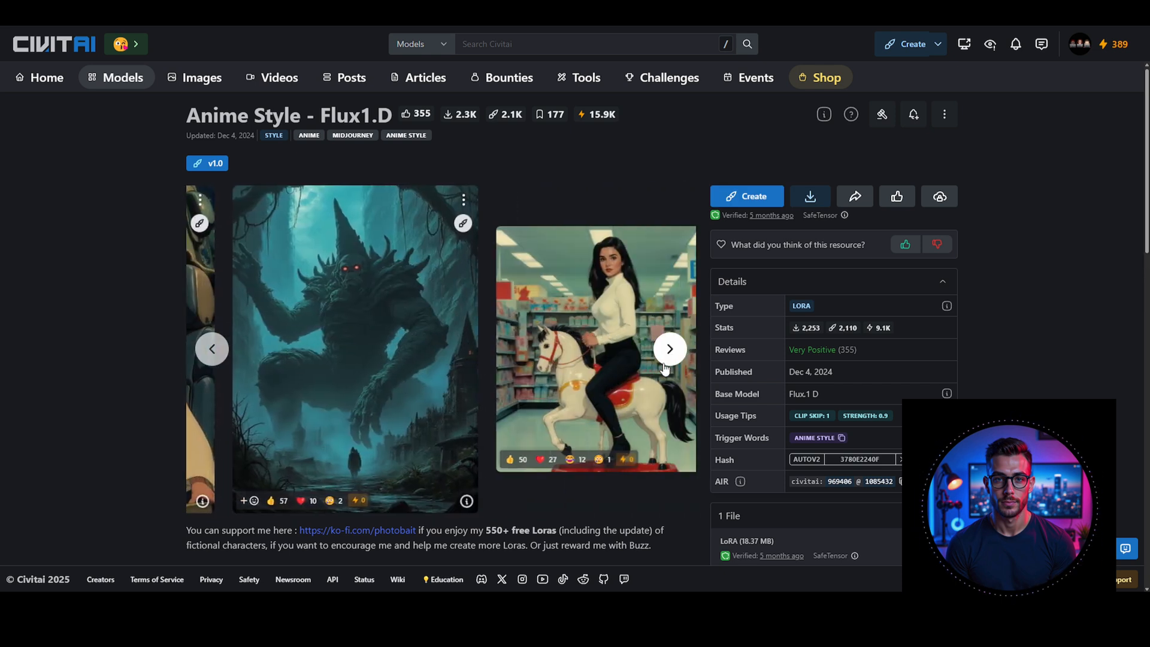
pyautogui.click(668, 349)
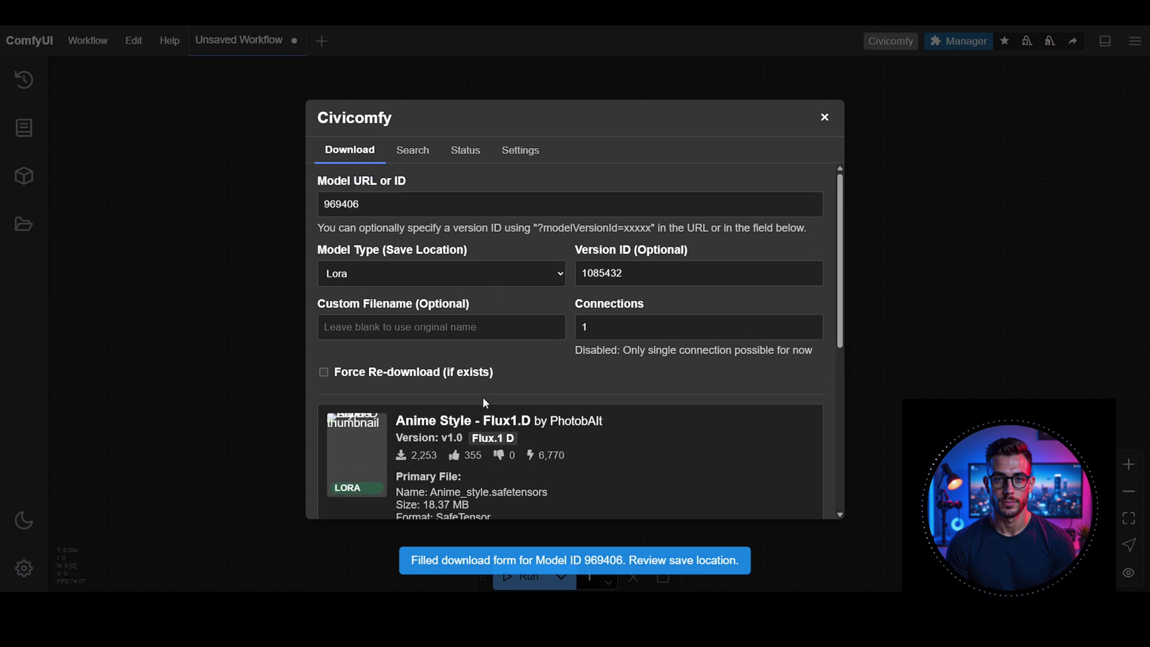
# Step: Start the Anime Style - Flux1.D LoRA download and check it in the Status tab
pyautogui.scroll(-3)
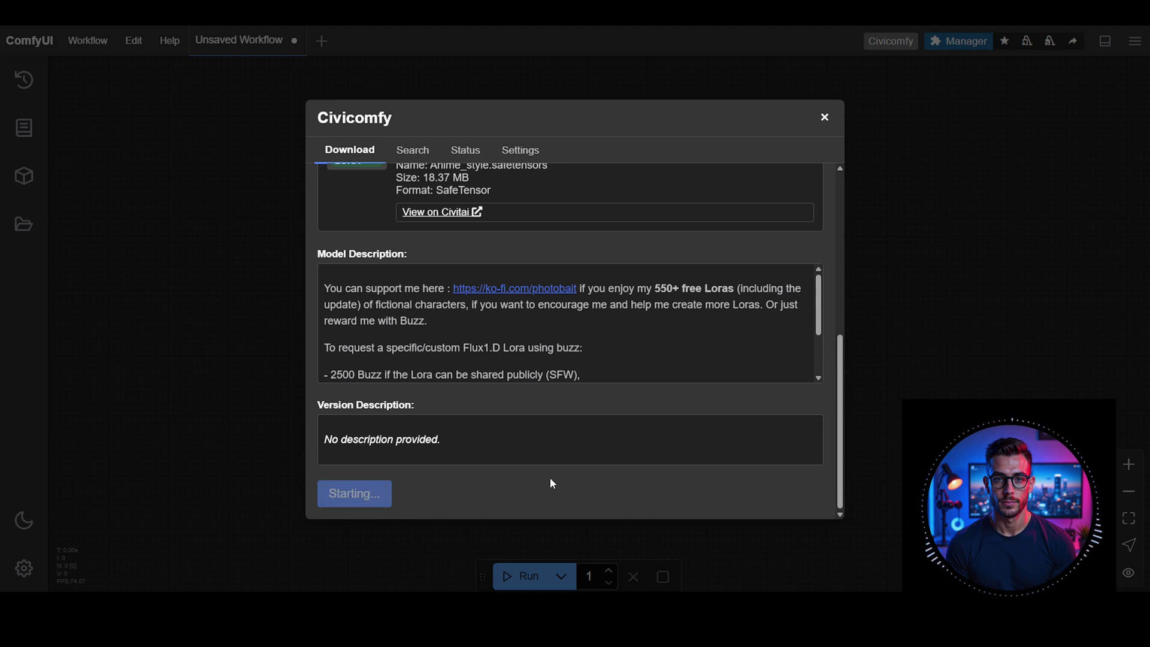
pyautogui.click(354, 493)
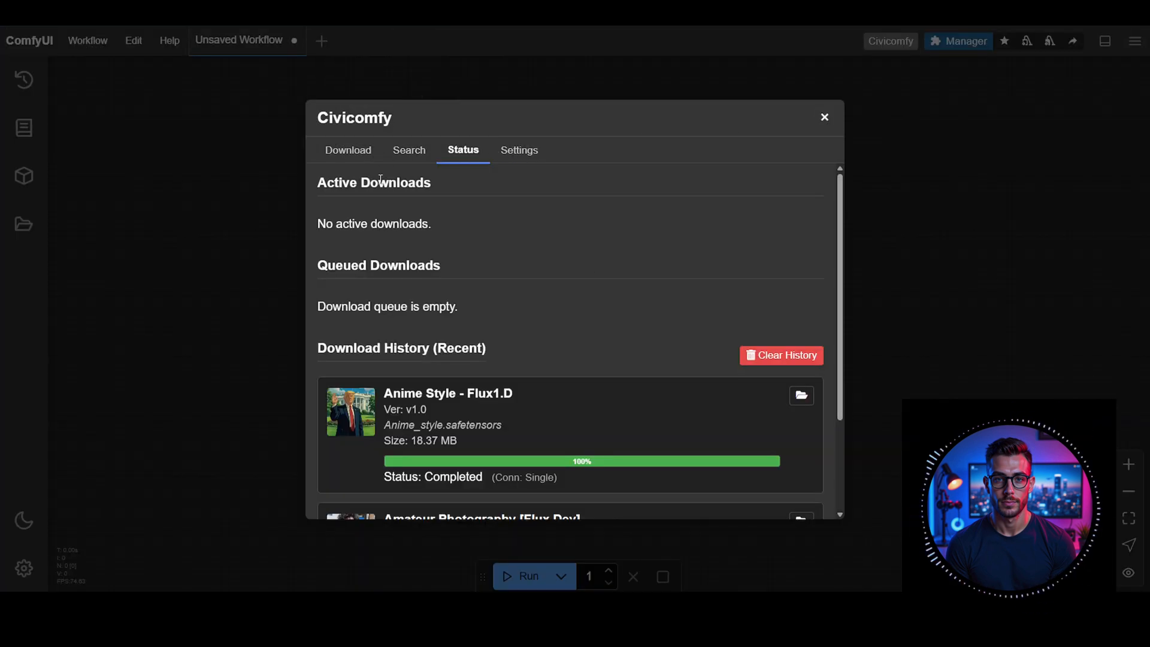
pyautogui.click(519, 149)
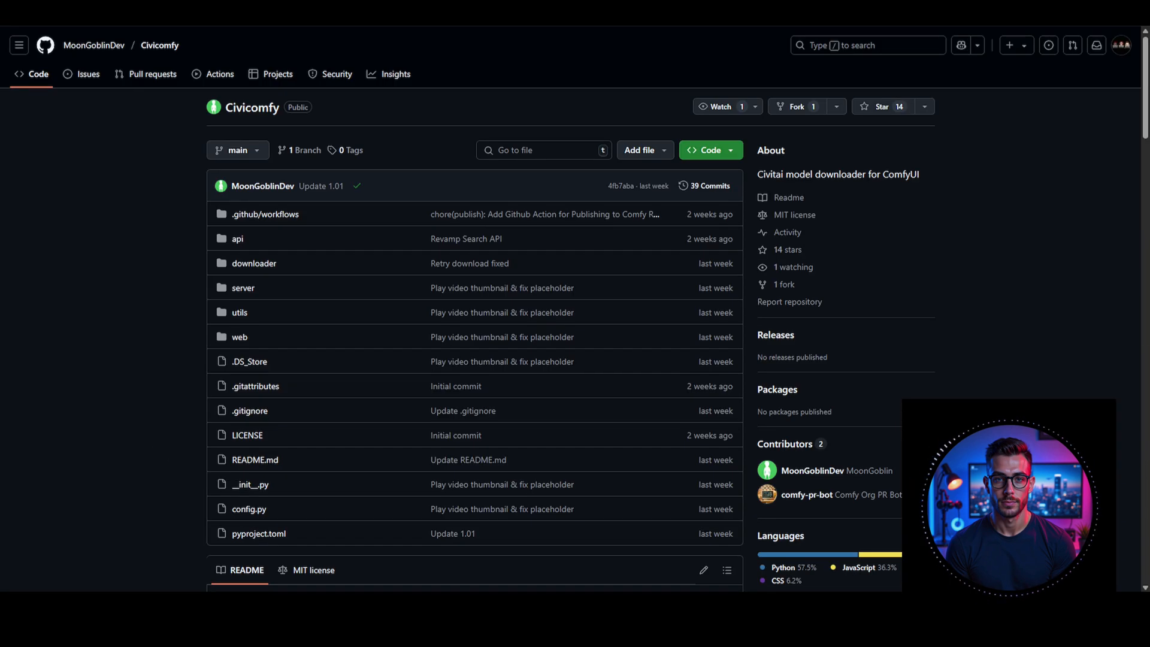
pyautogui.moveTo(205, 376)
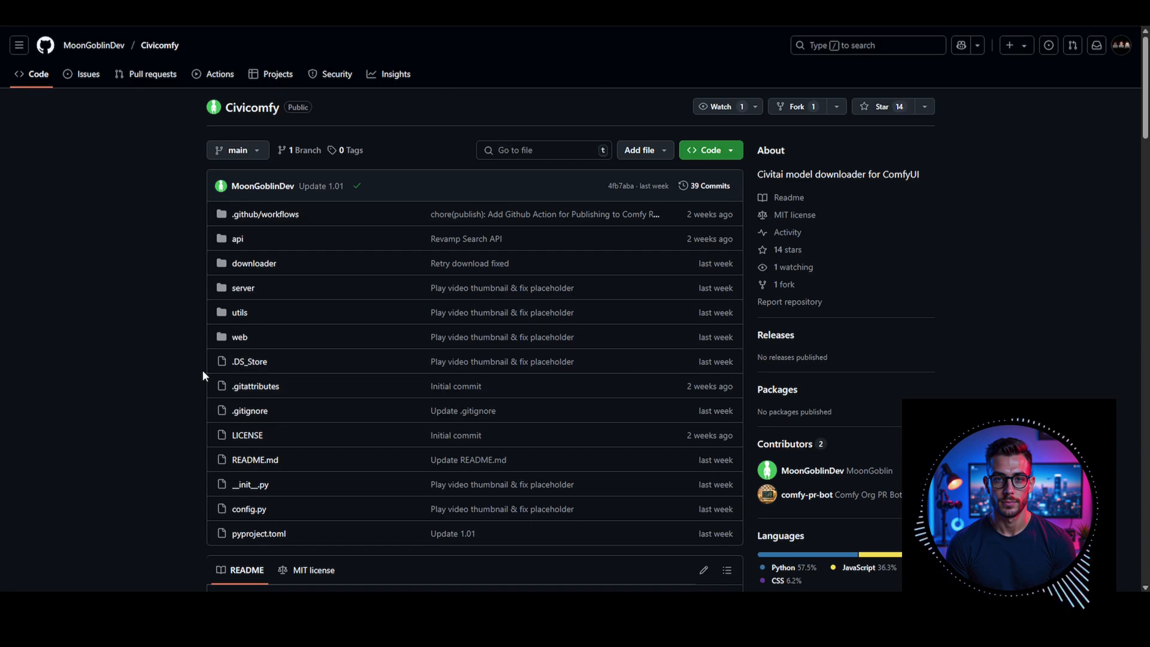